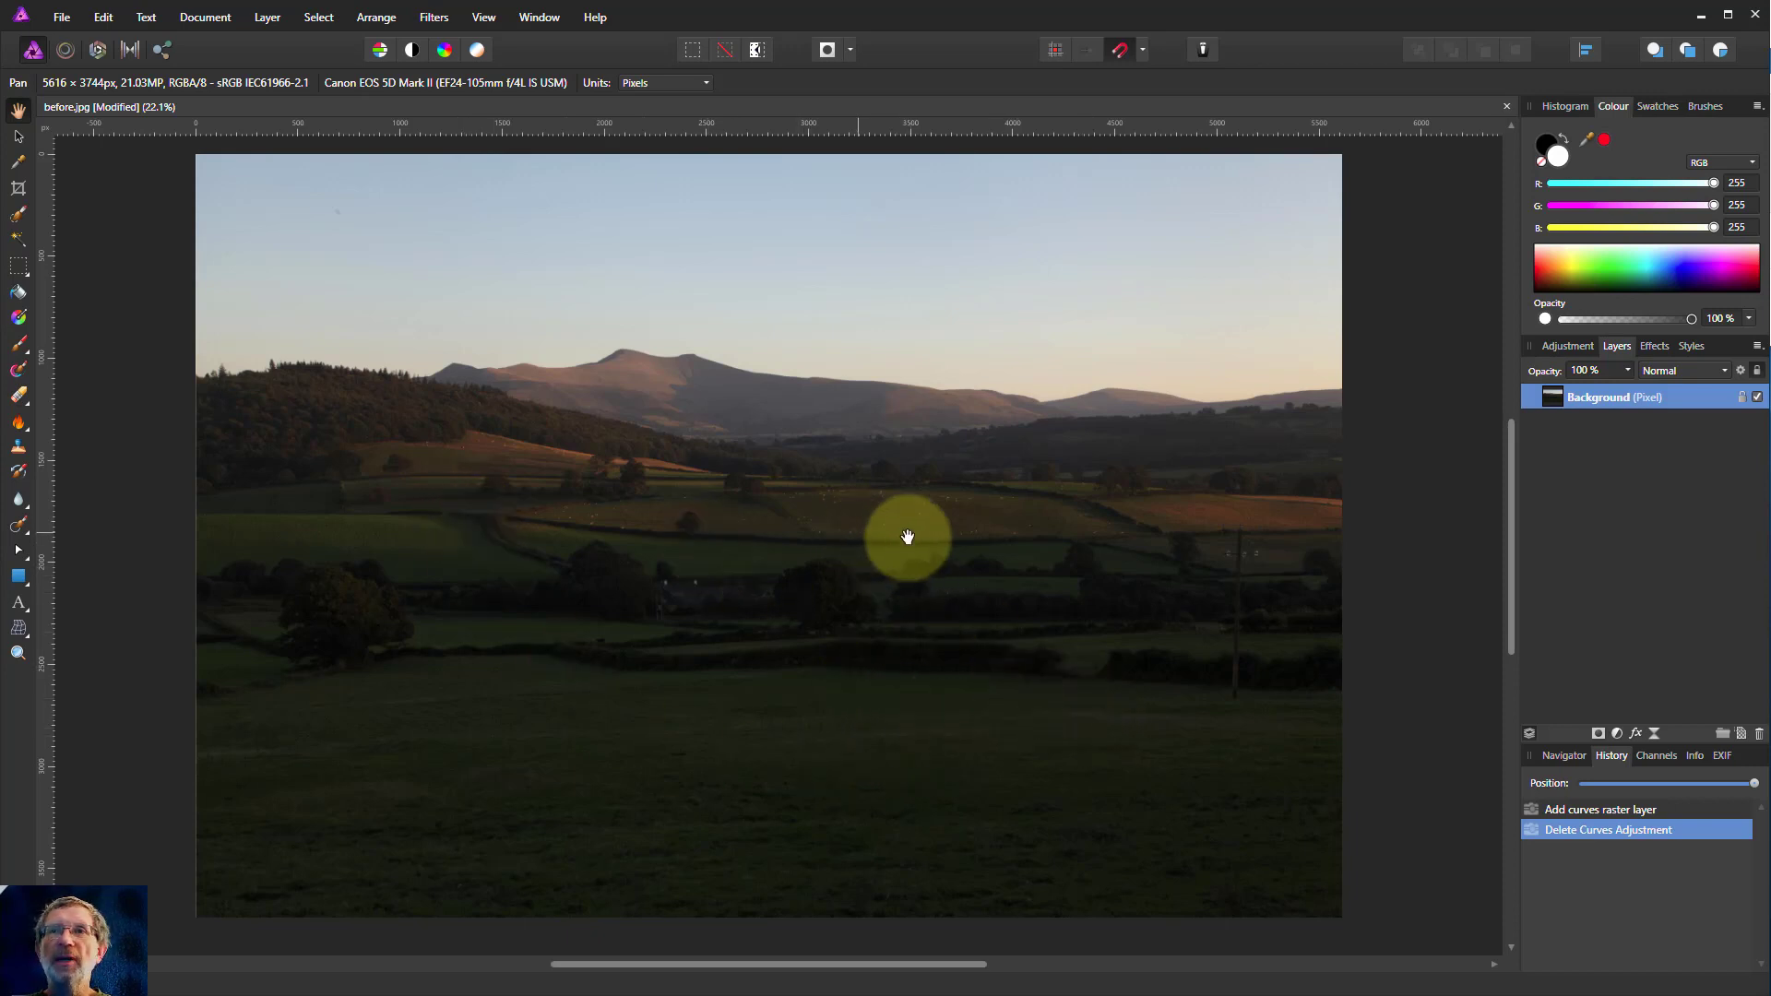
pyautogui.moveTo(1615, 734)
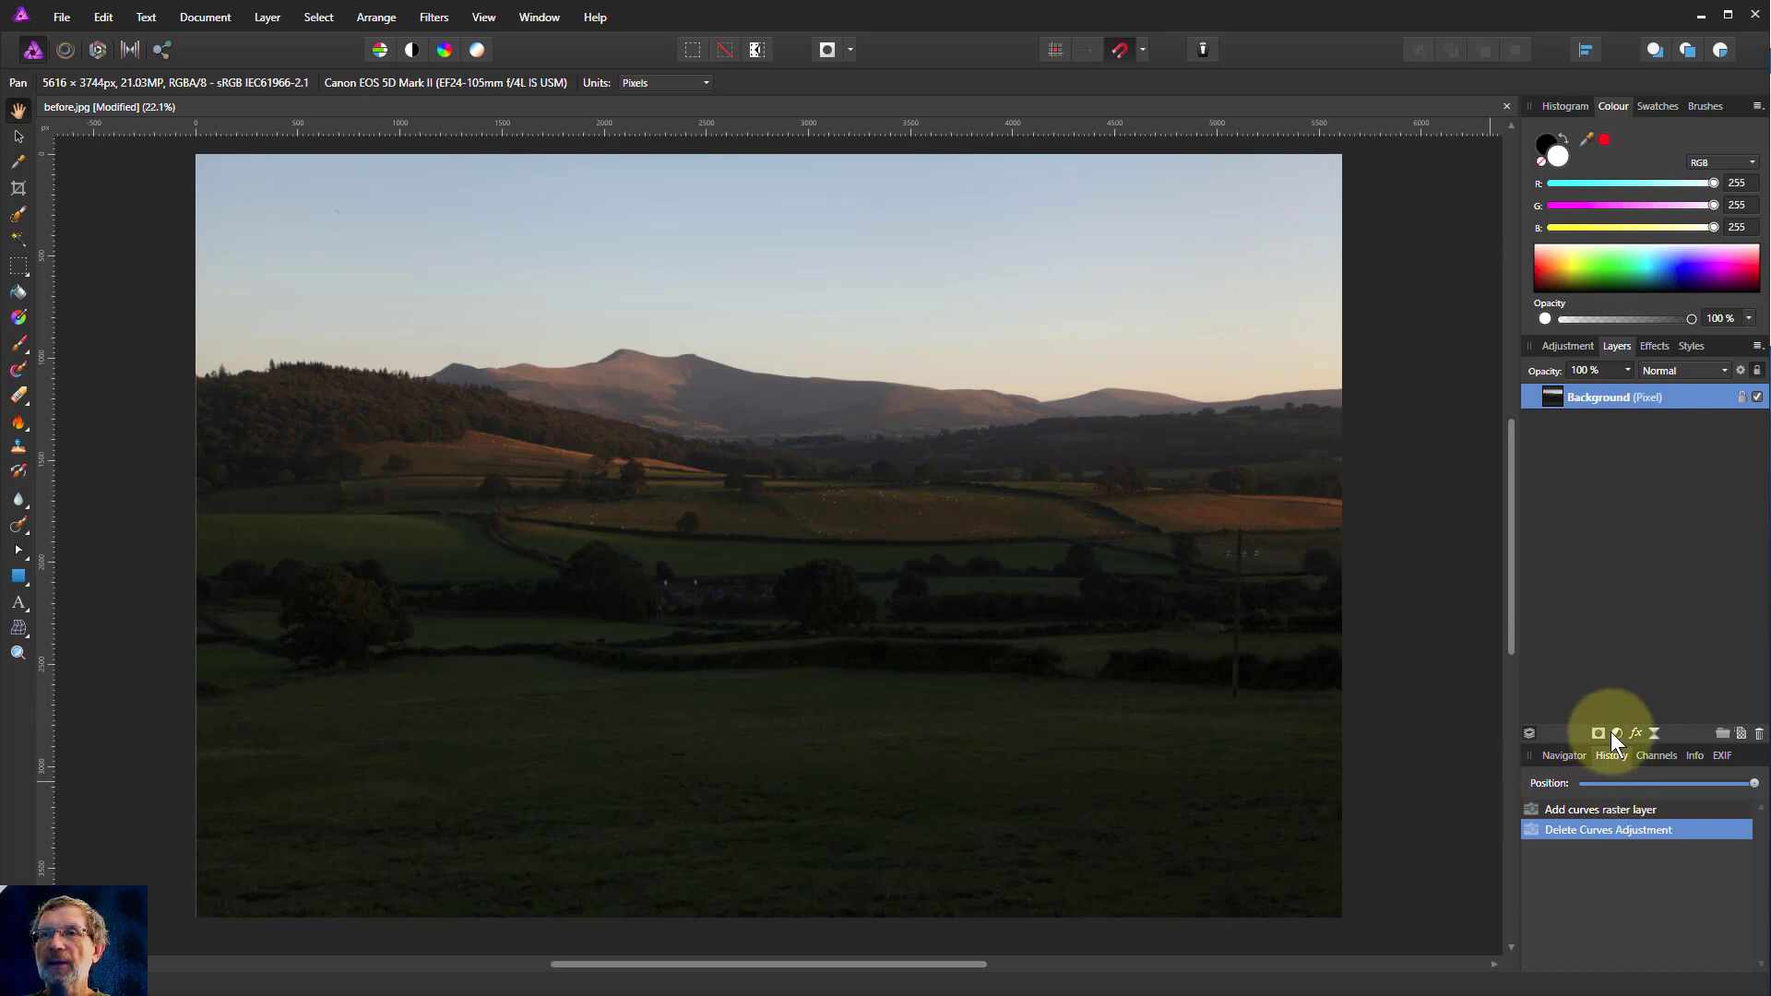
# Add a Curves adjustment layer above the dark countryside photo
pyautogui.click(1599, 733)
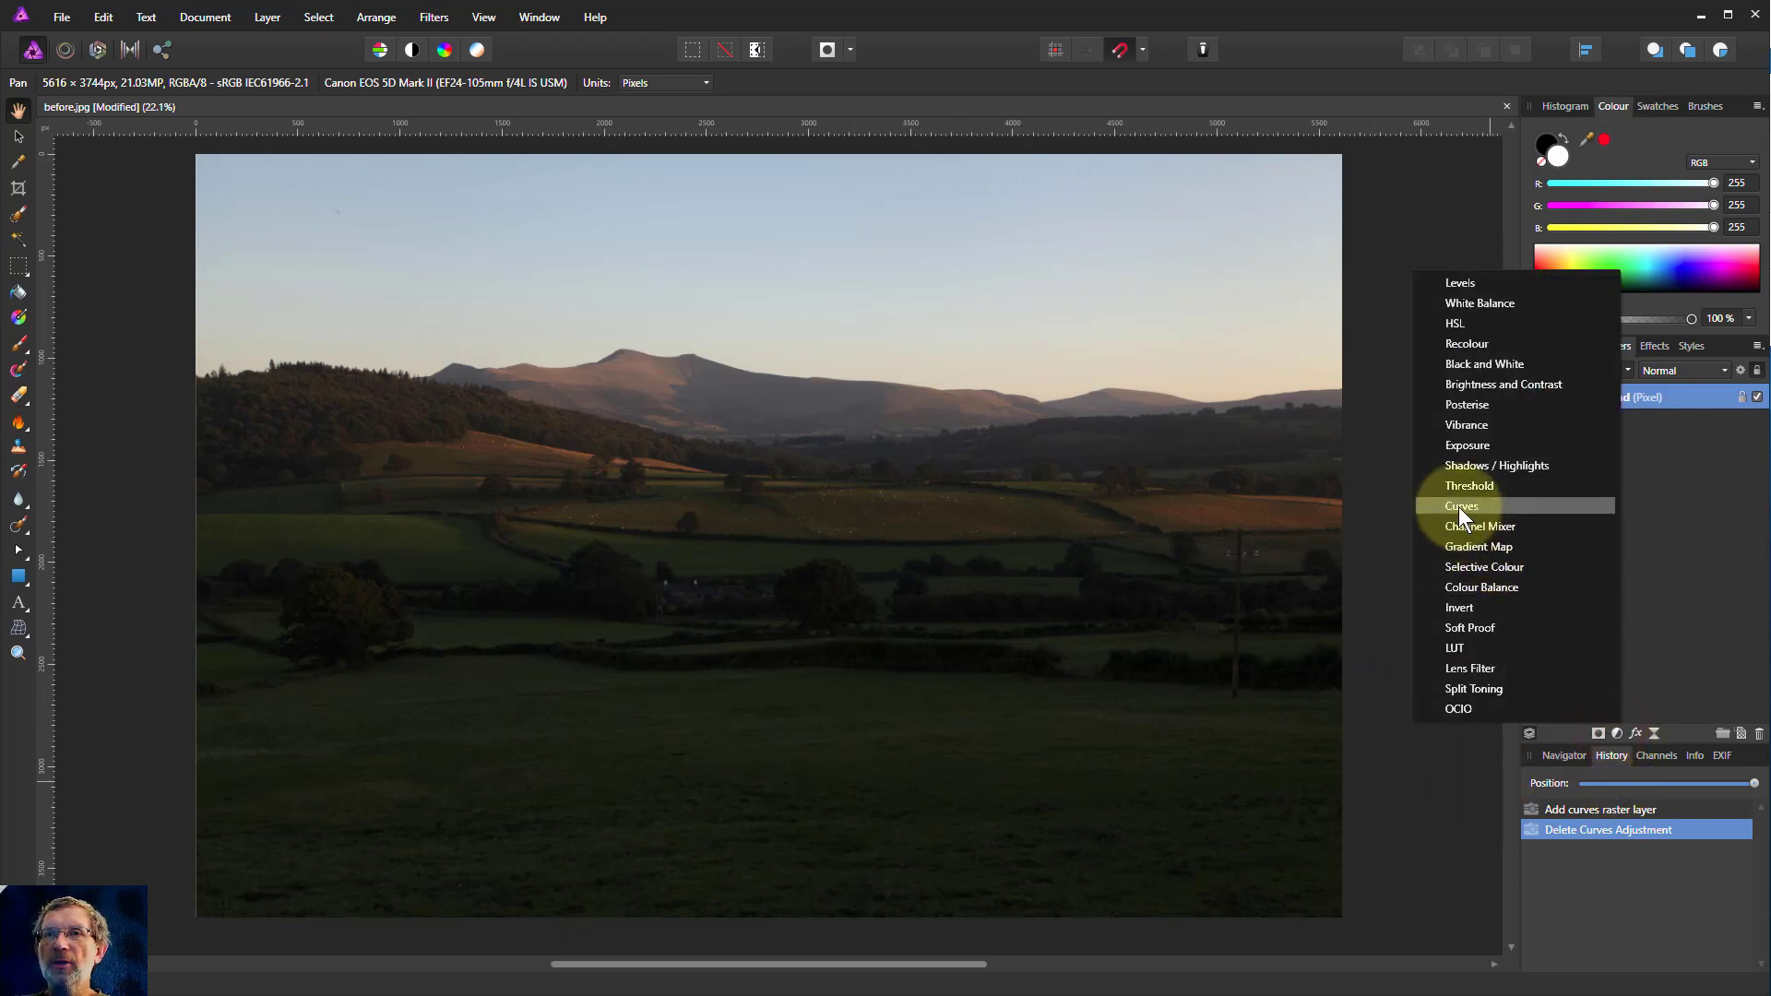
pyautogui.click(1460, 505)
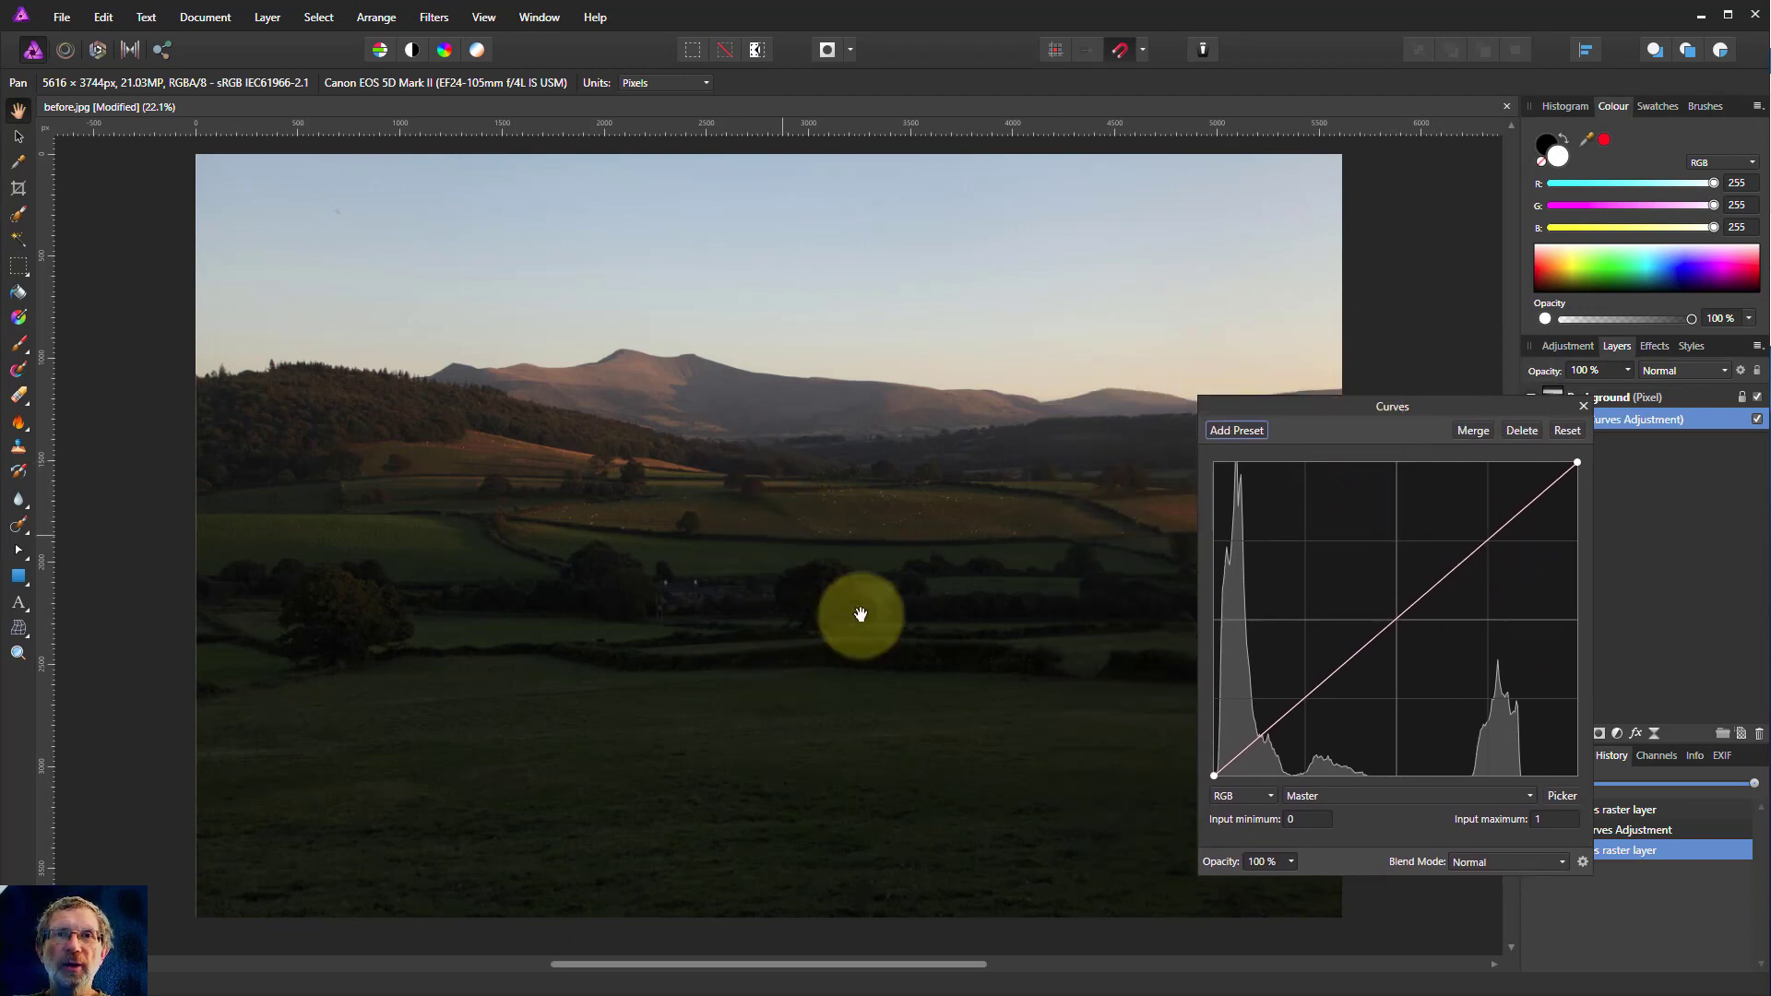
pyautogui.moveTo(1441, 585)
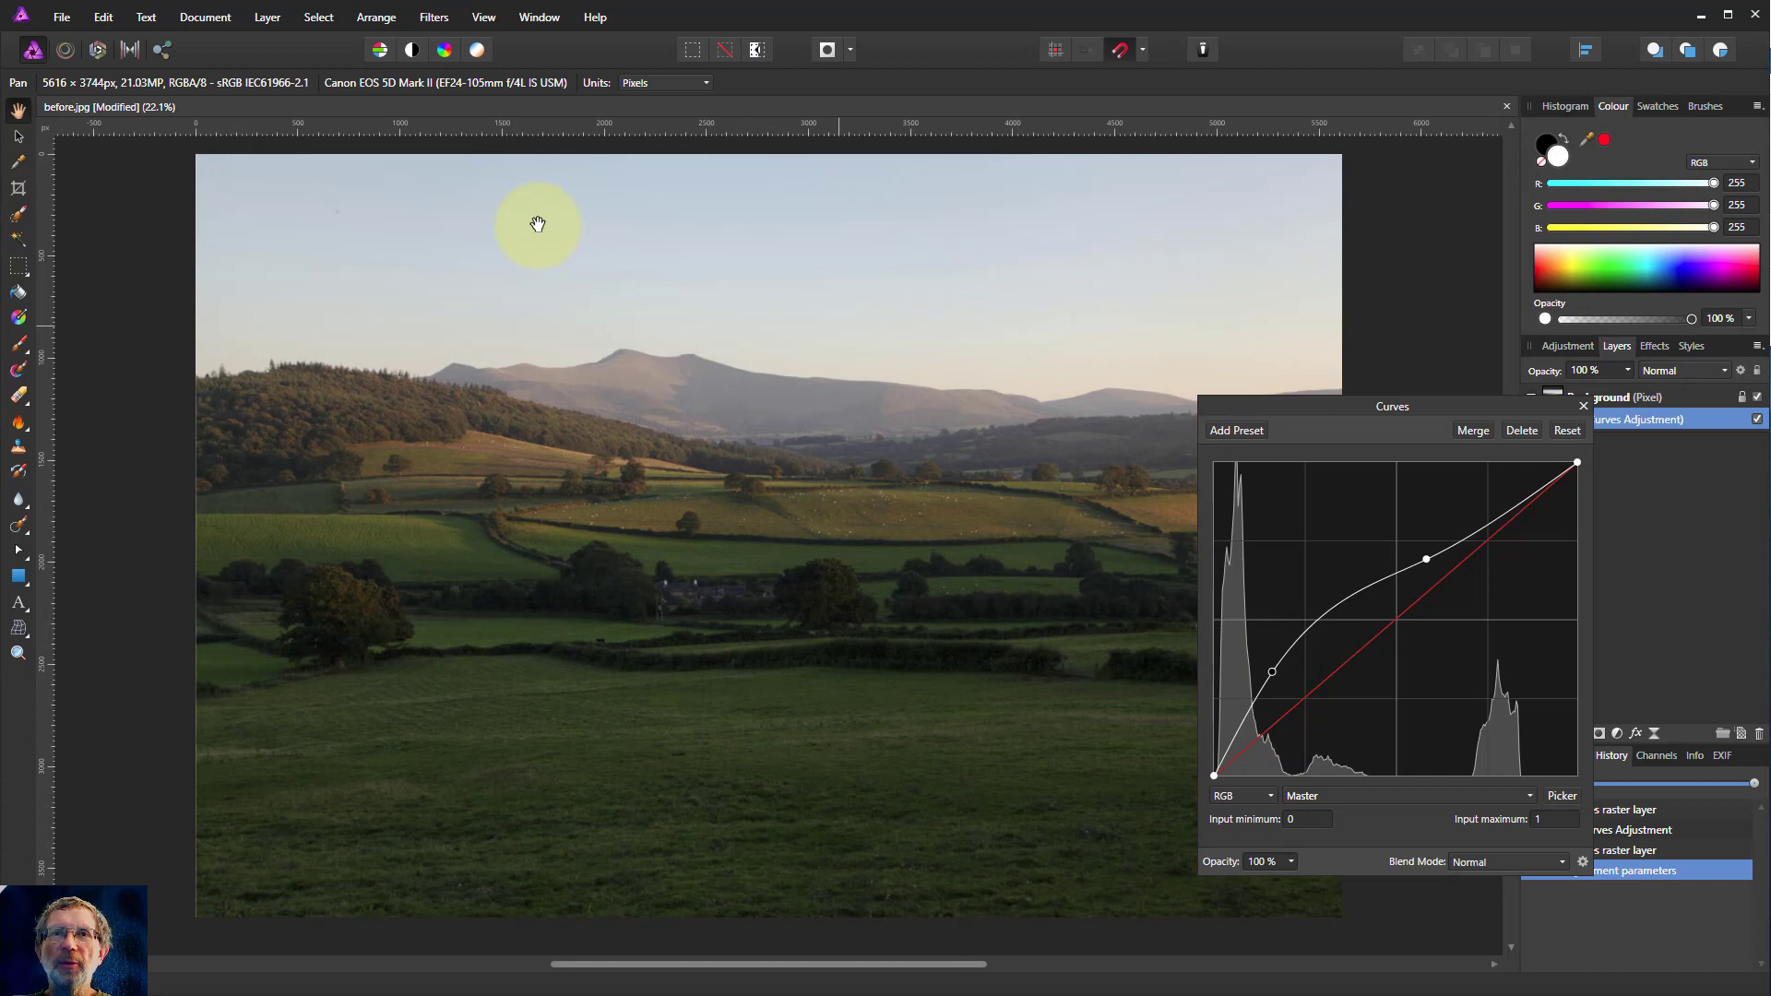
pyautogui.moveTo(607, 404)
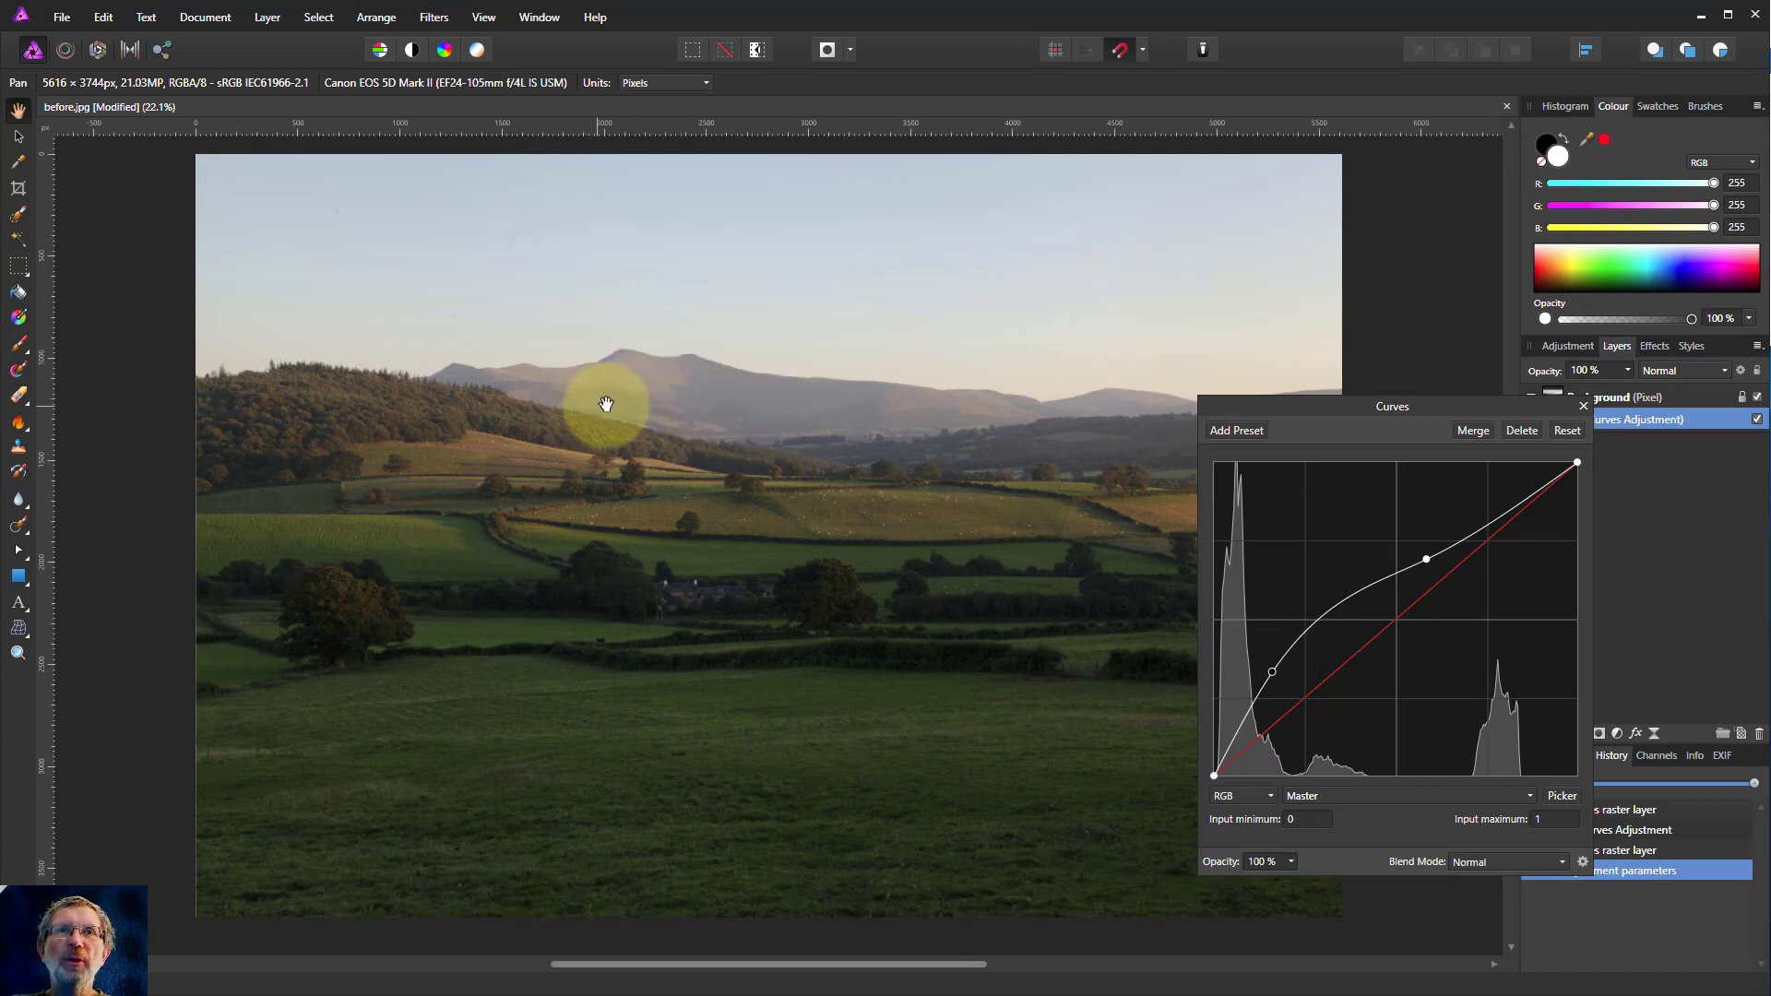
pyautogui.moveTo(1385, 502)
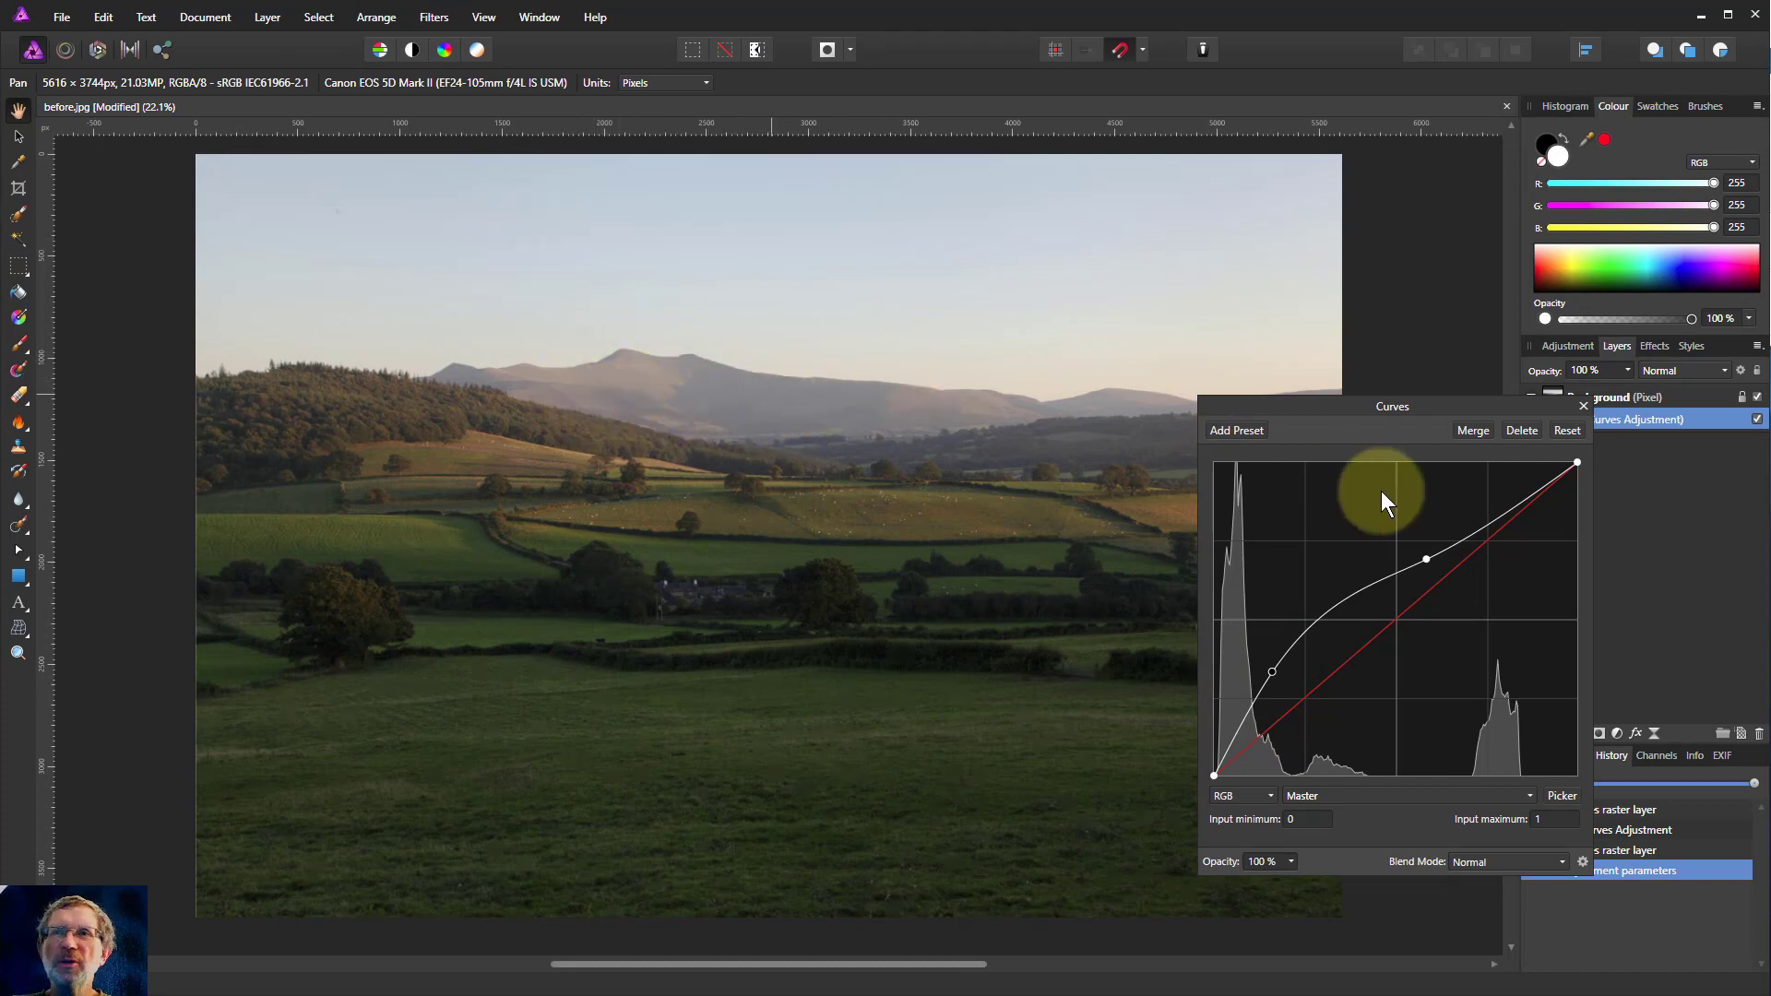
pyautogui.click(1756, 420)
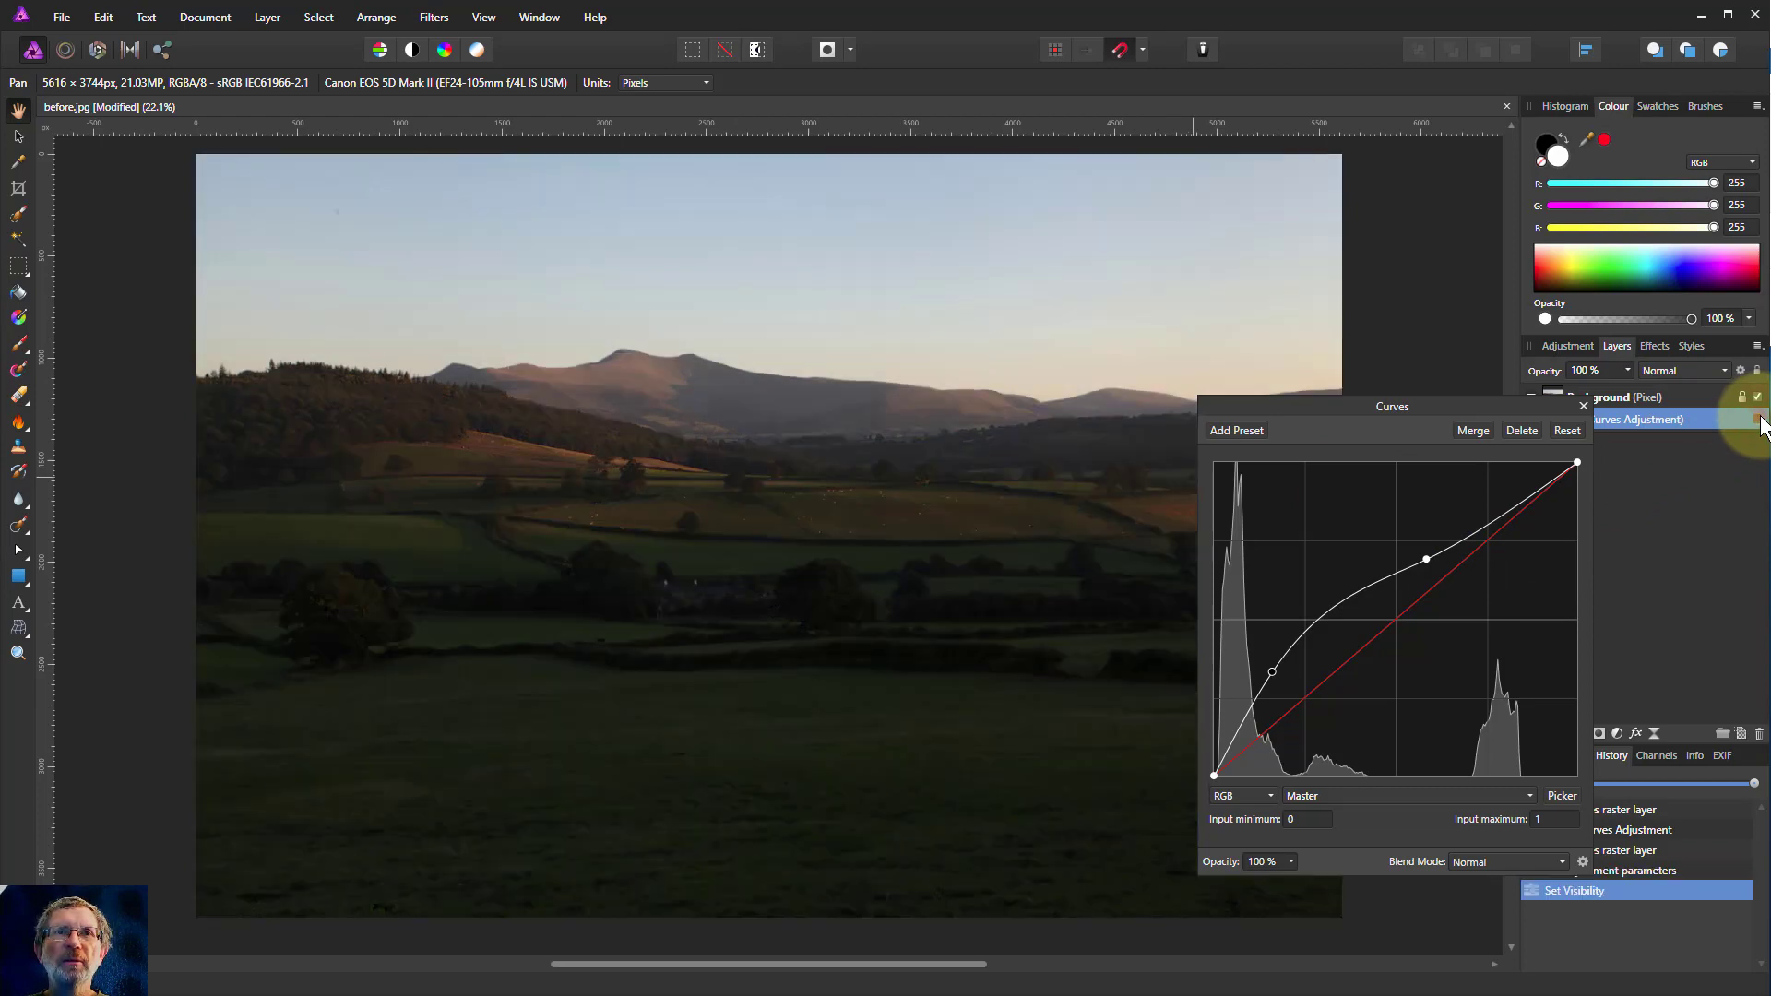
pyautogui.click(1754, 419)
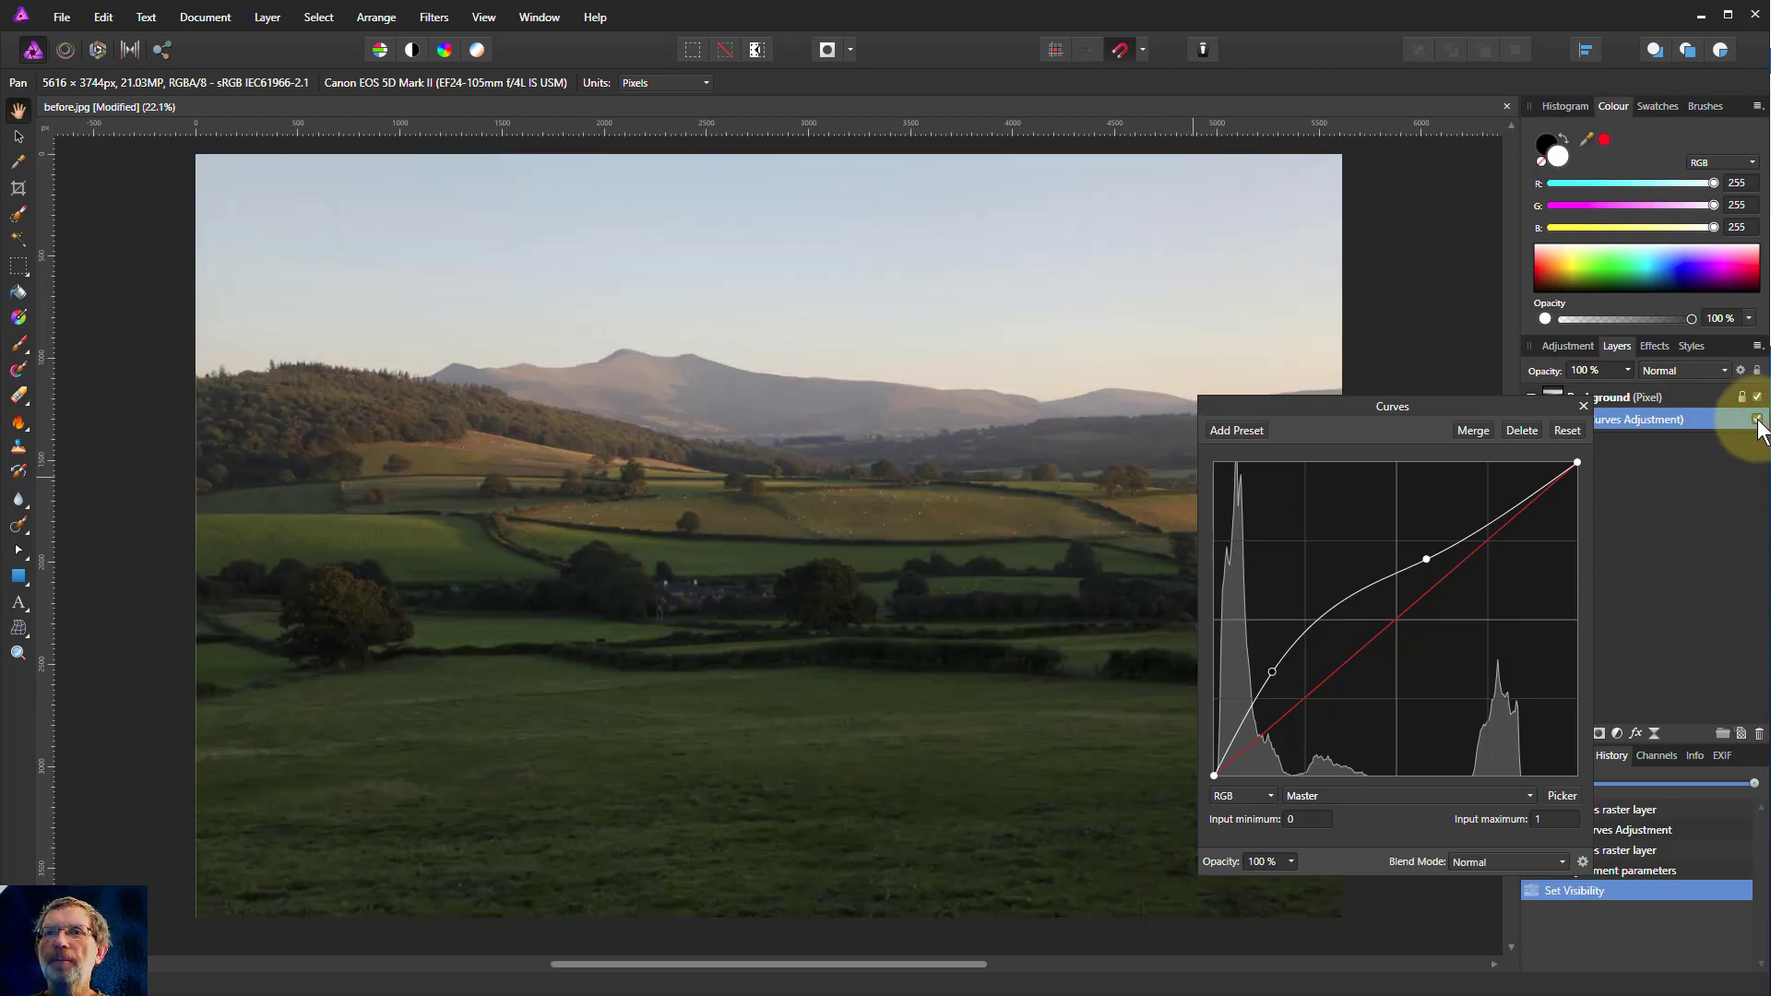
pyautogui.click(1566, 429)
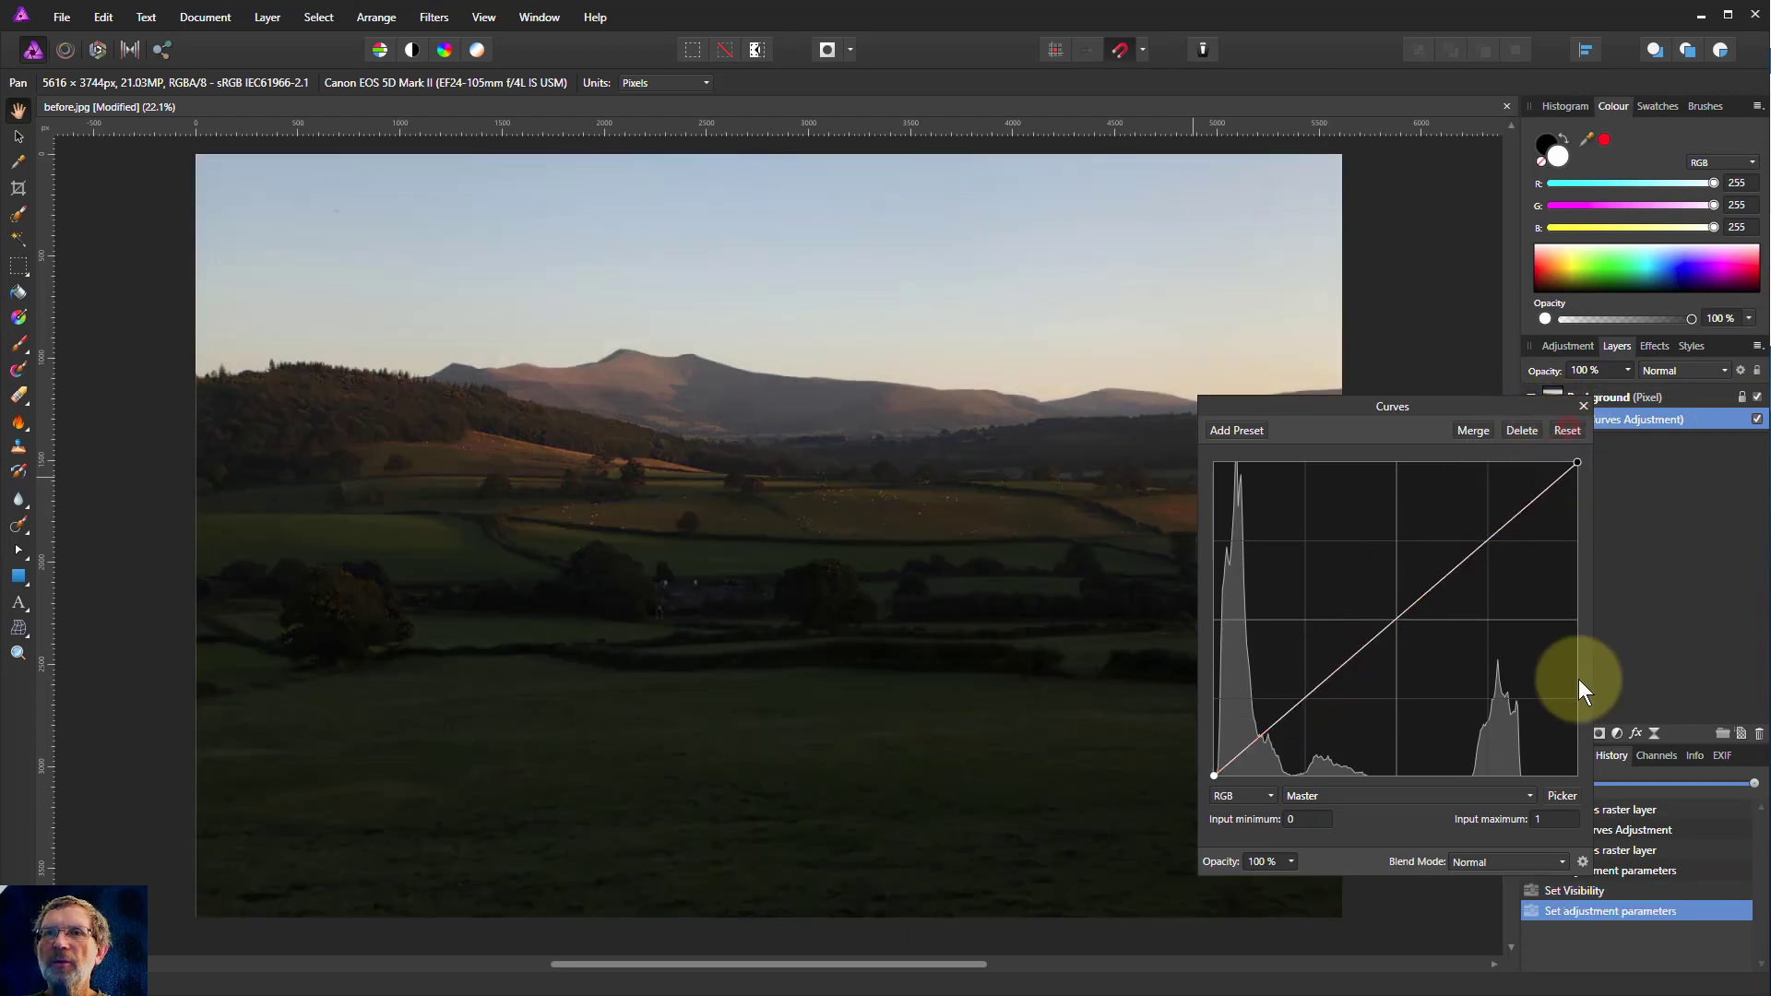
pyautogui.moveTo(1570, 804)
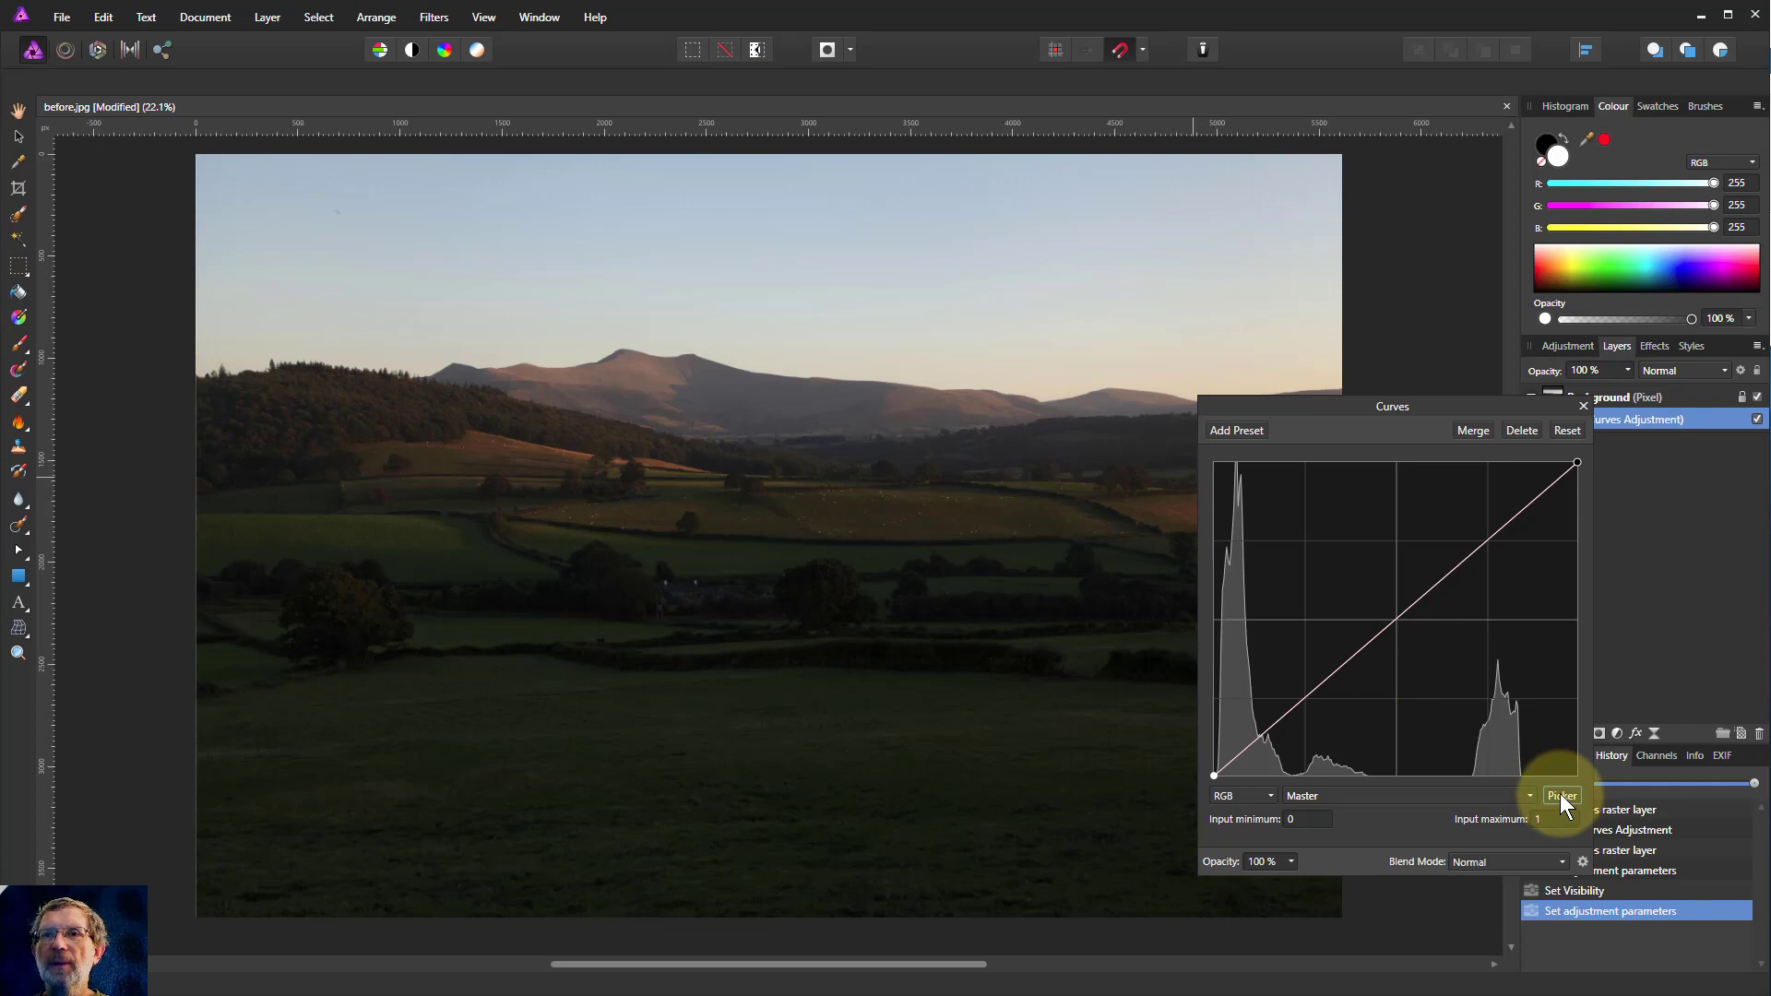
pyautogui.moveTo(1573, 155)
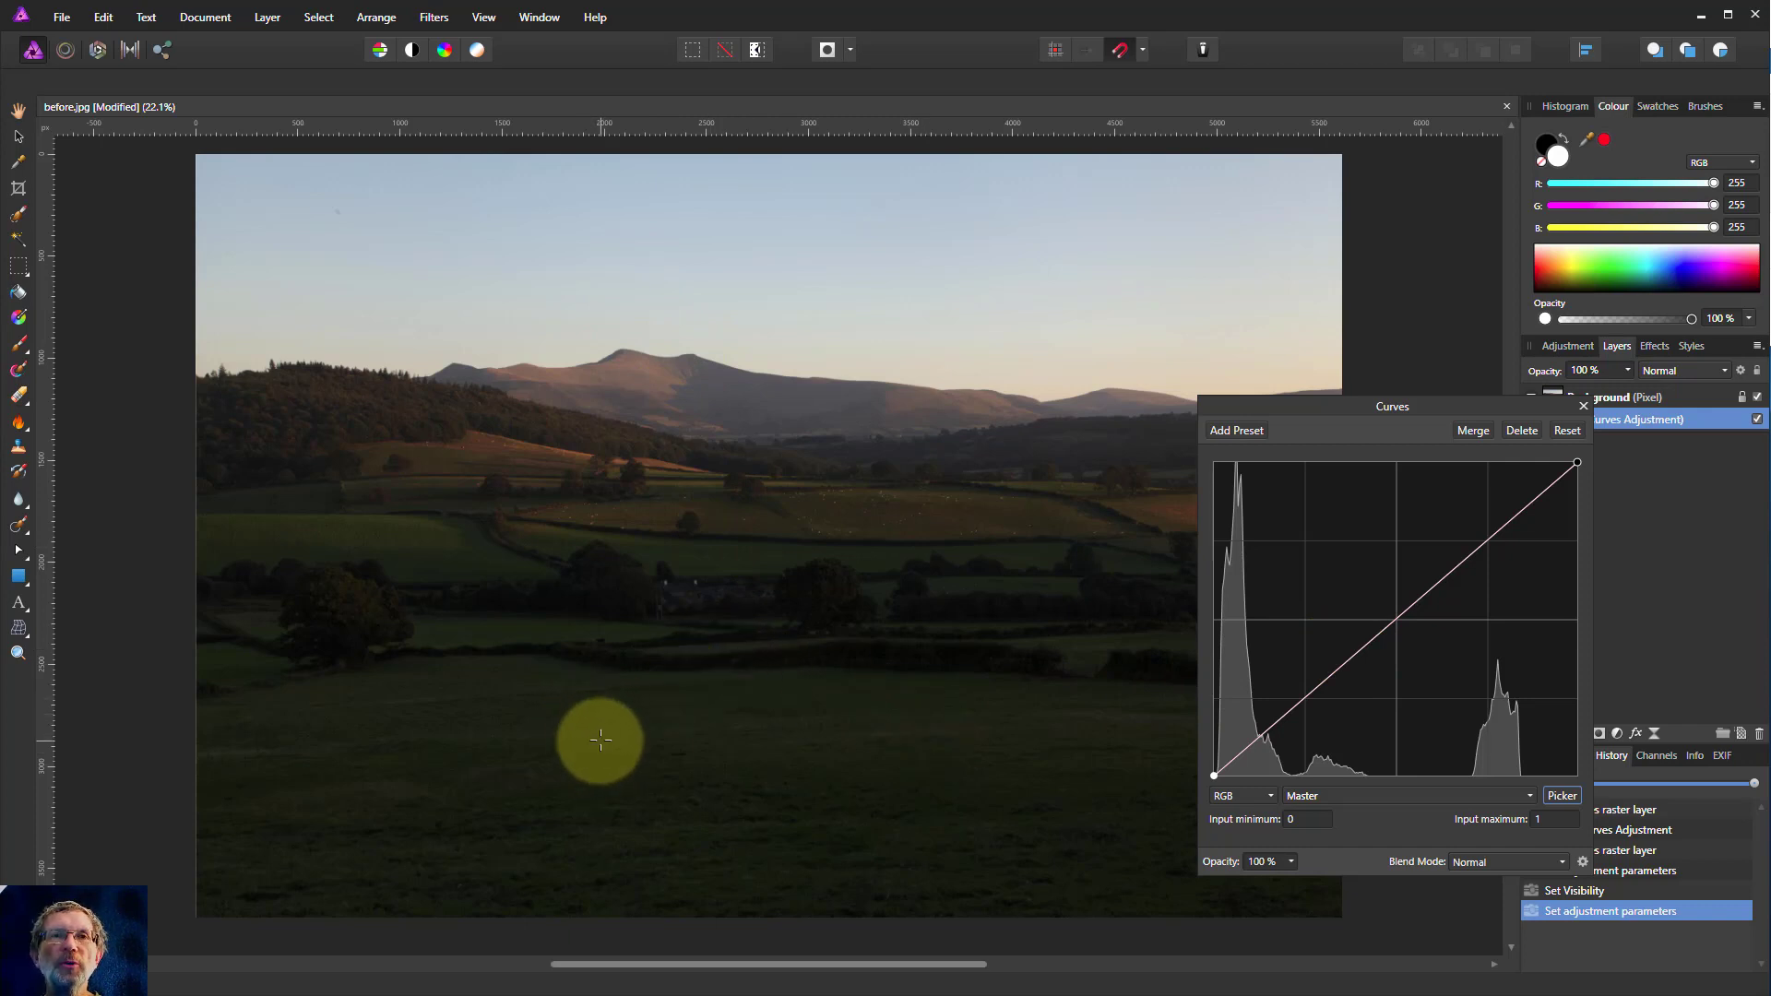
pyautogui.moveTo(581, 743)
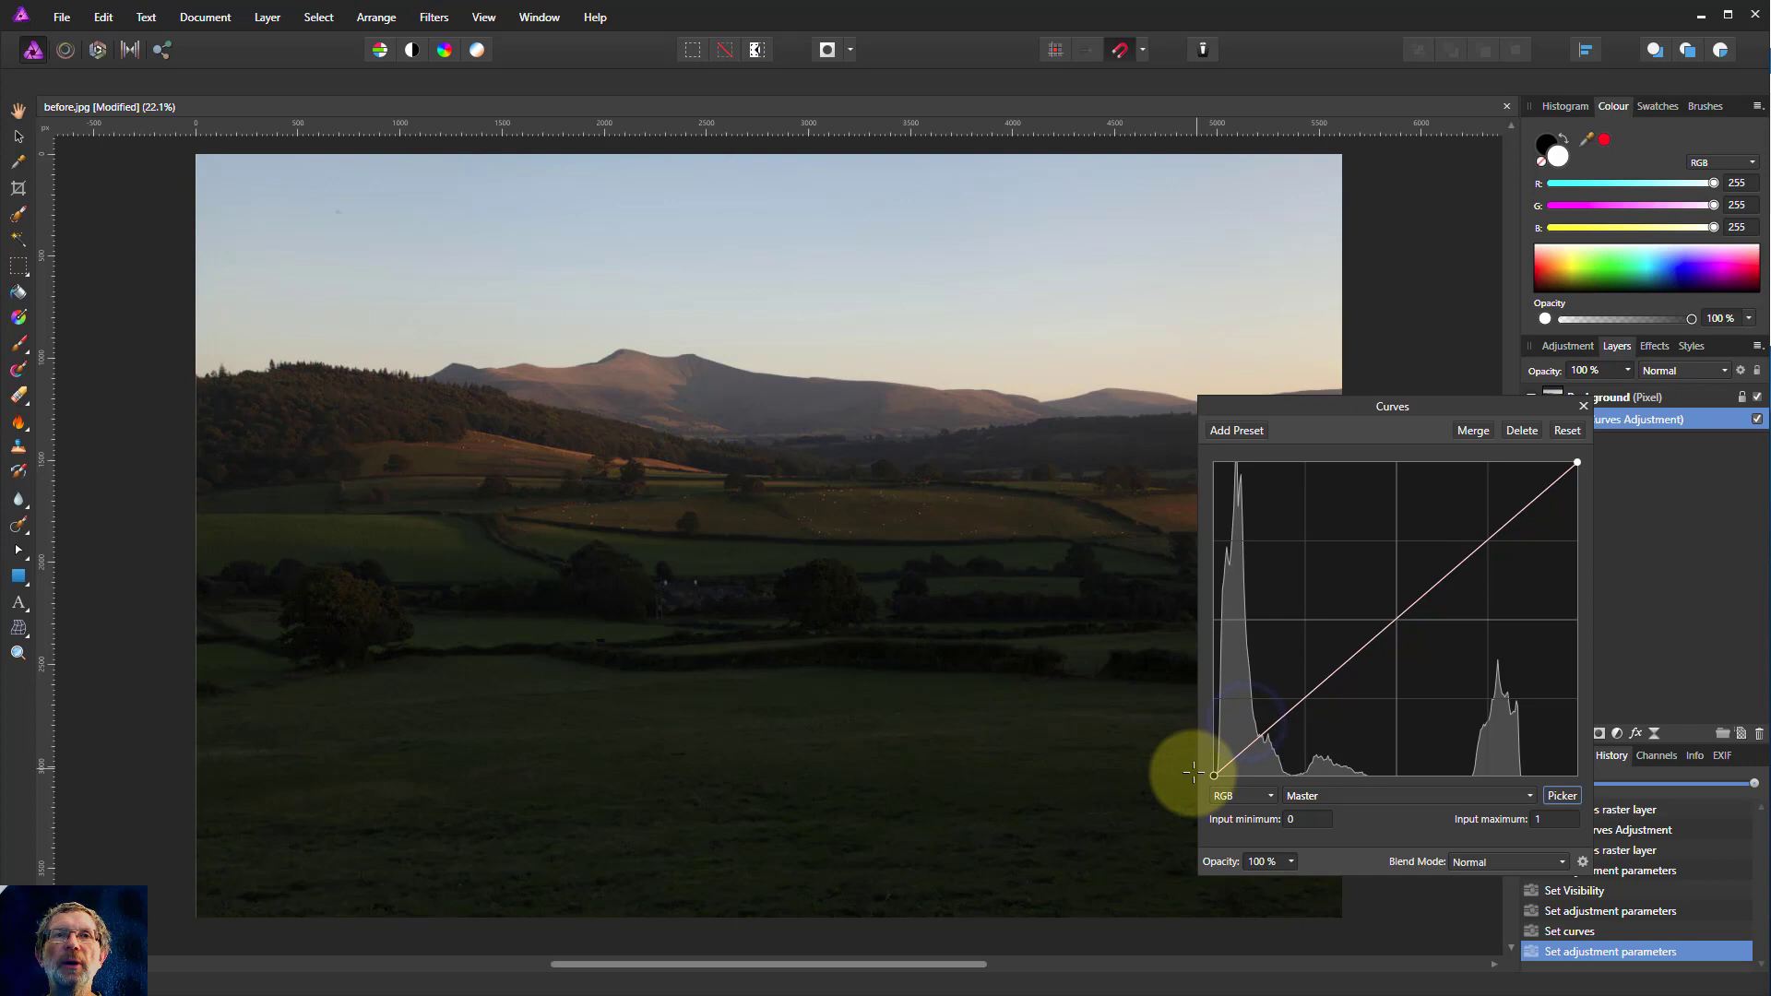
pyautogui.moveTo(546, 390)
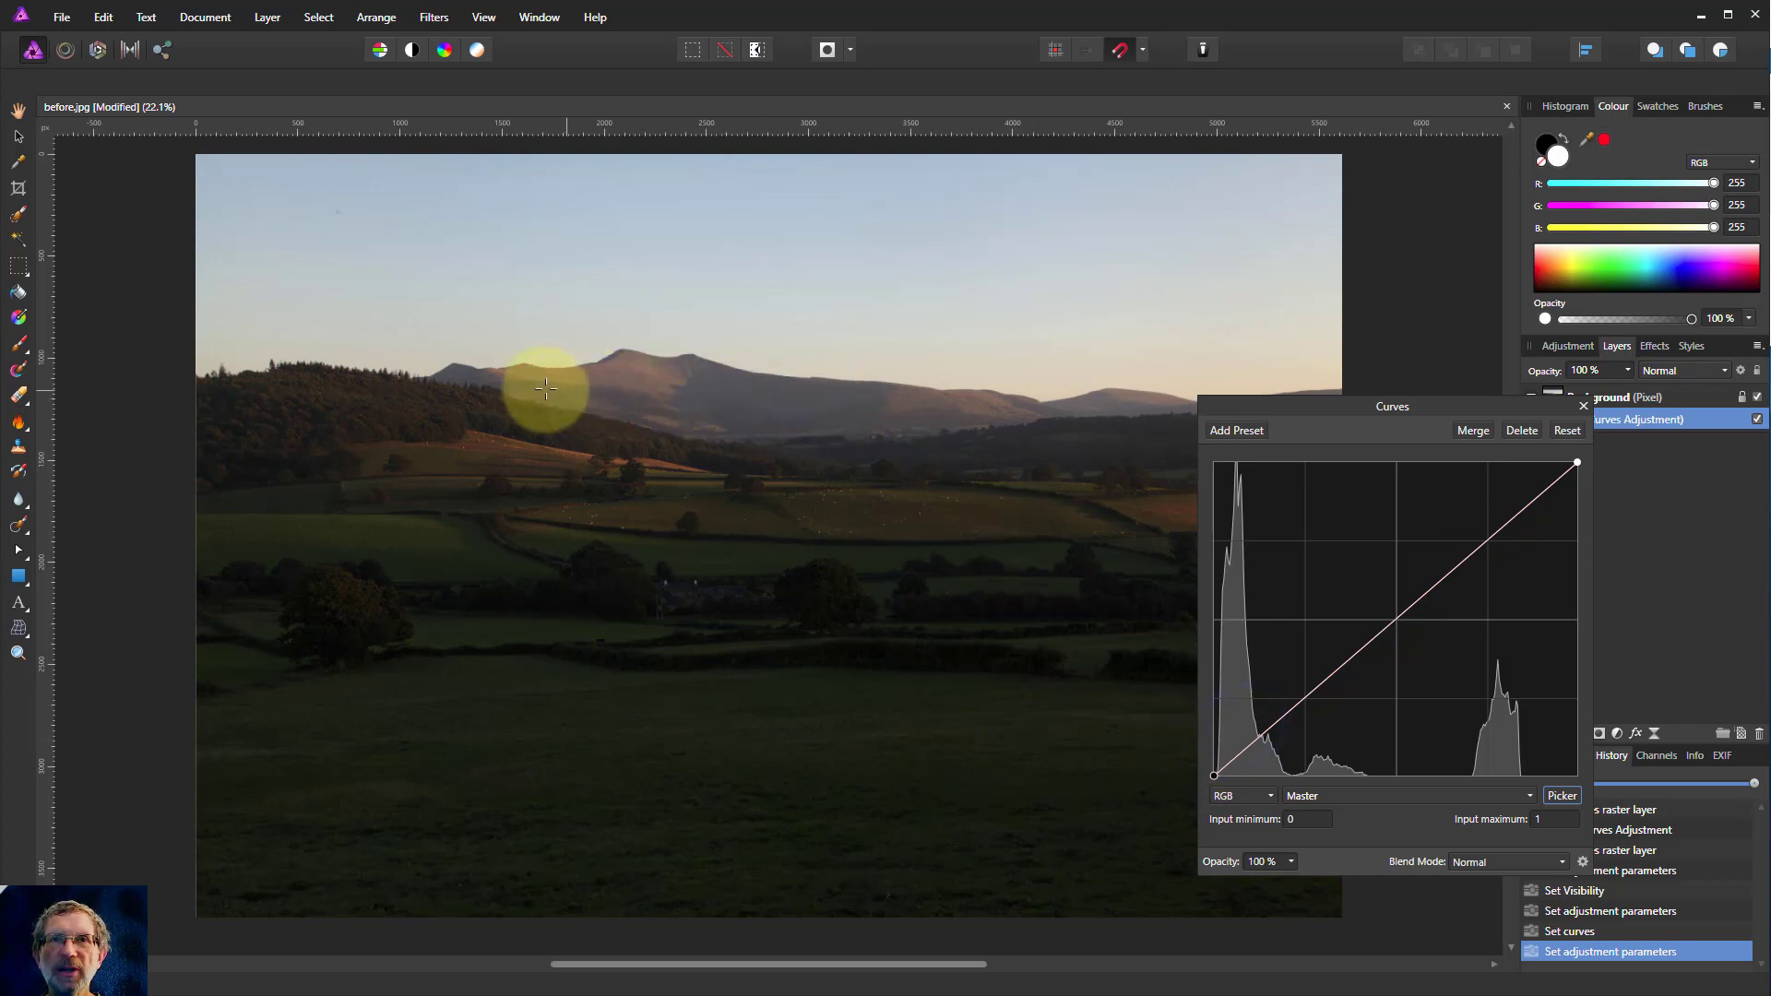
pyautogui.moveTo(393, 341)
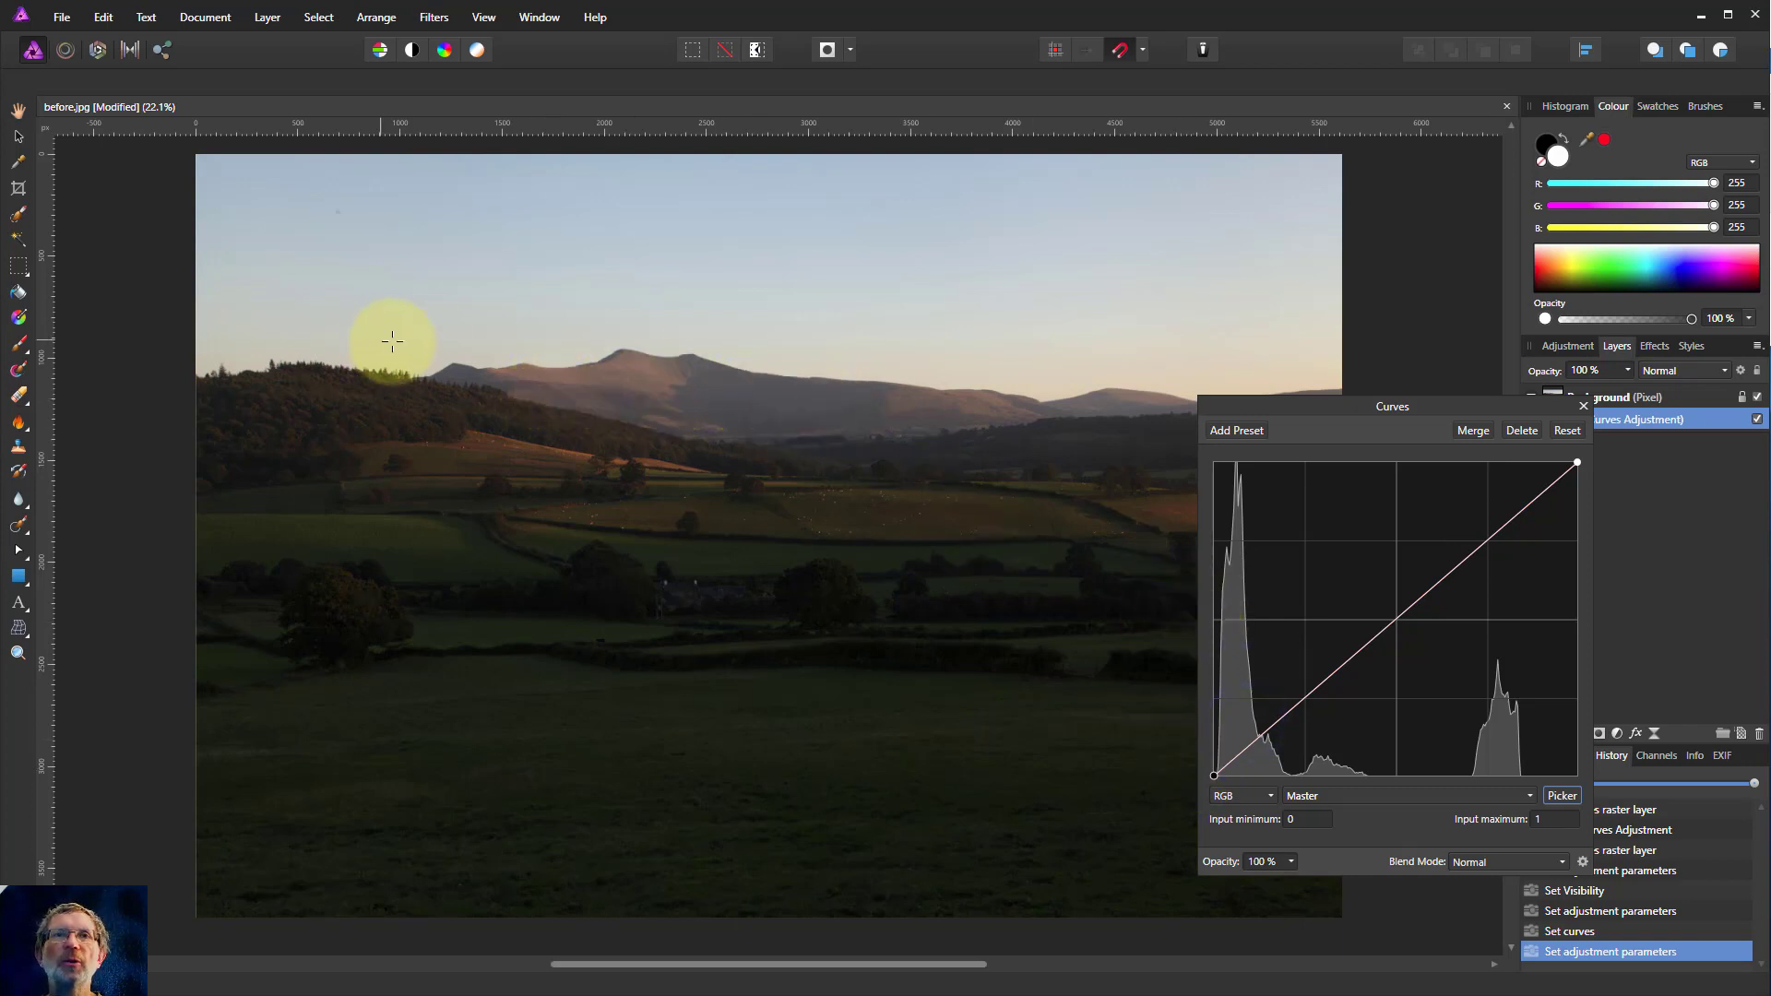
pyautogui.moveTo(627, 389)
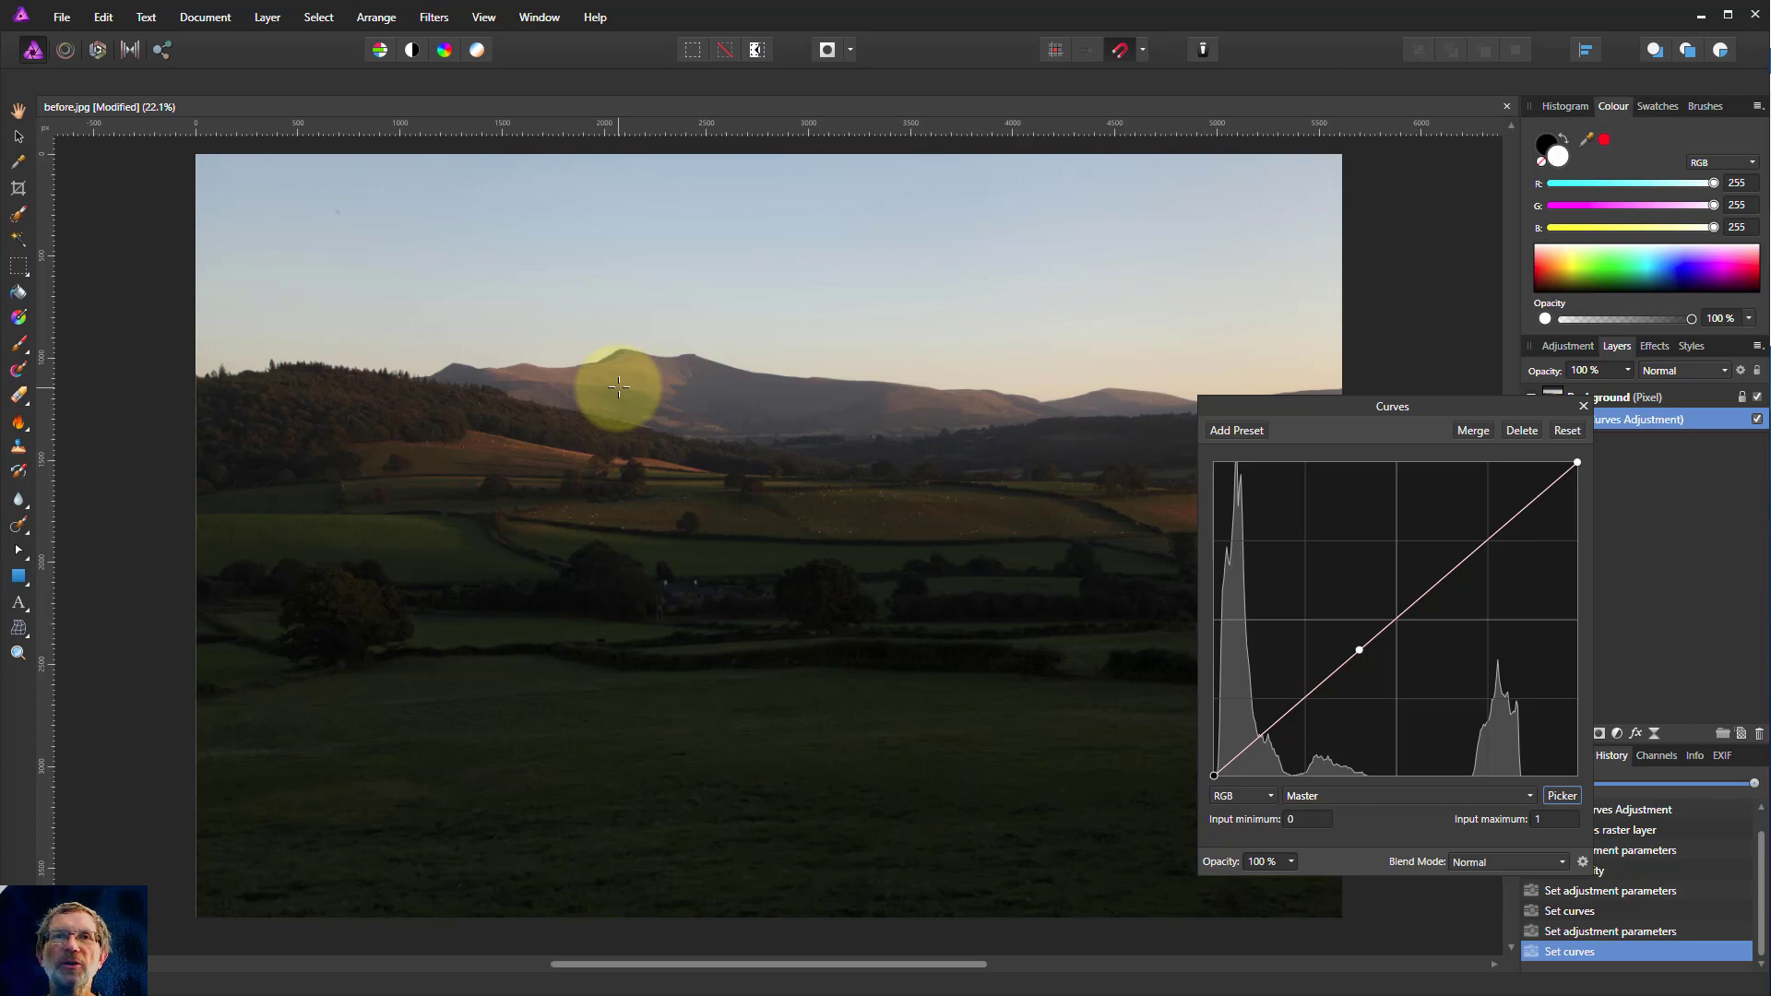
pyautogui.moveTo(719, 384)
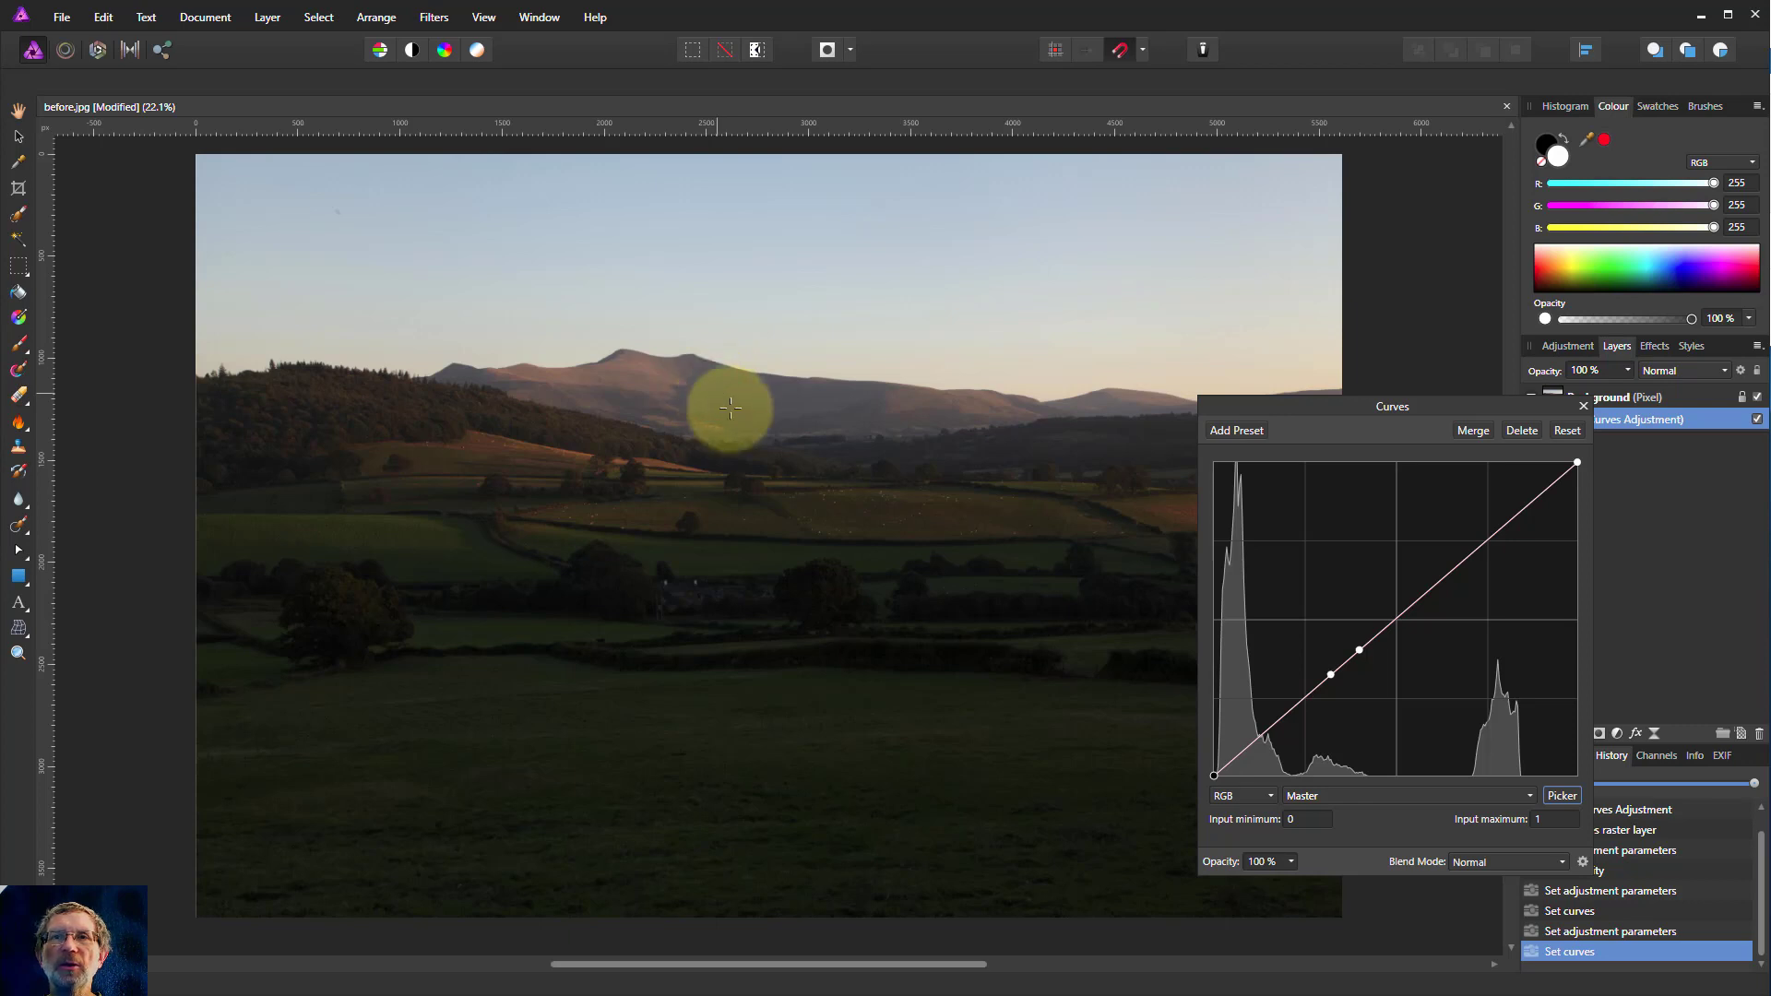
pyautogui.moveTo(892, 400)
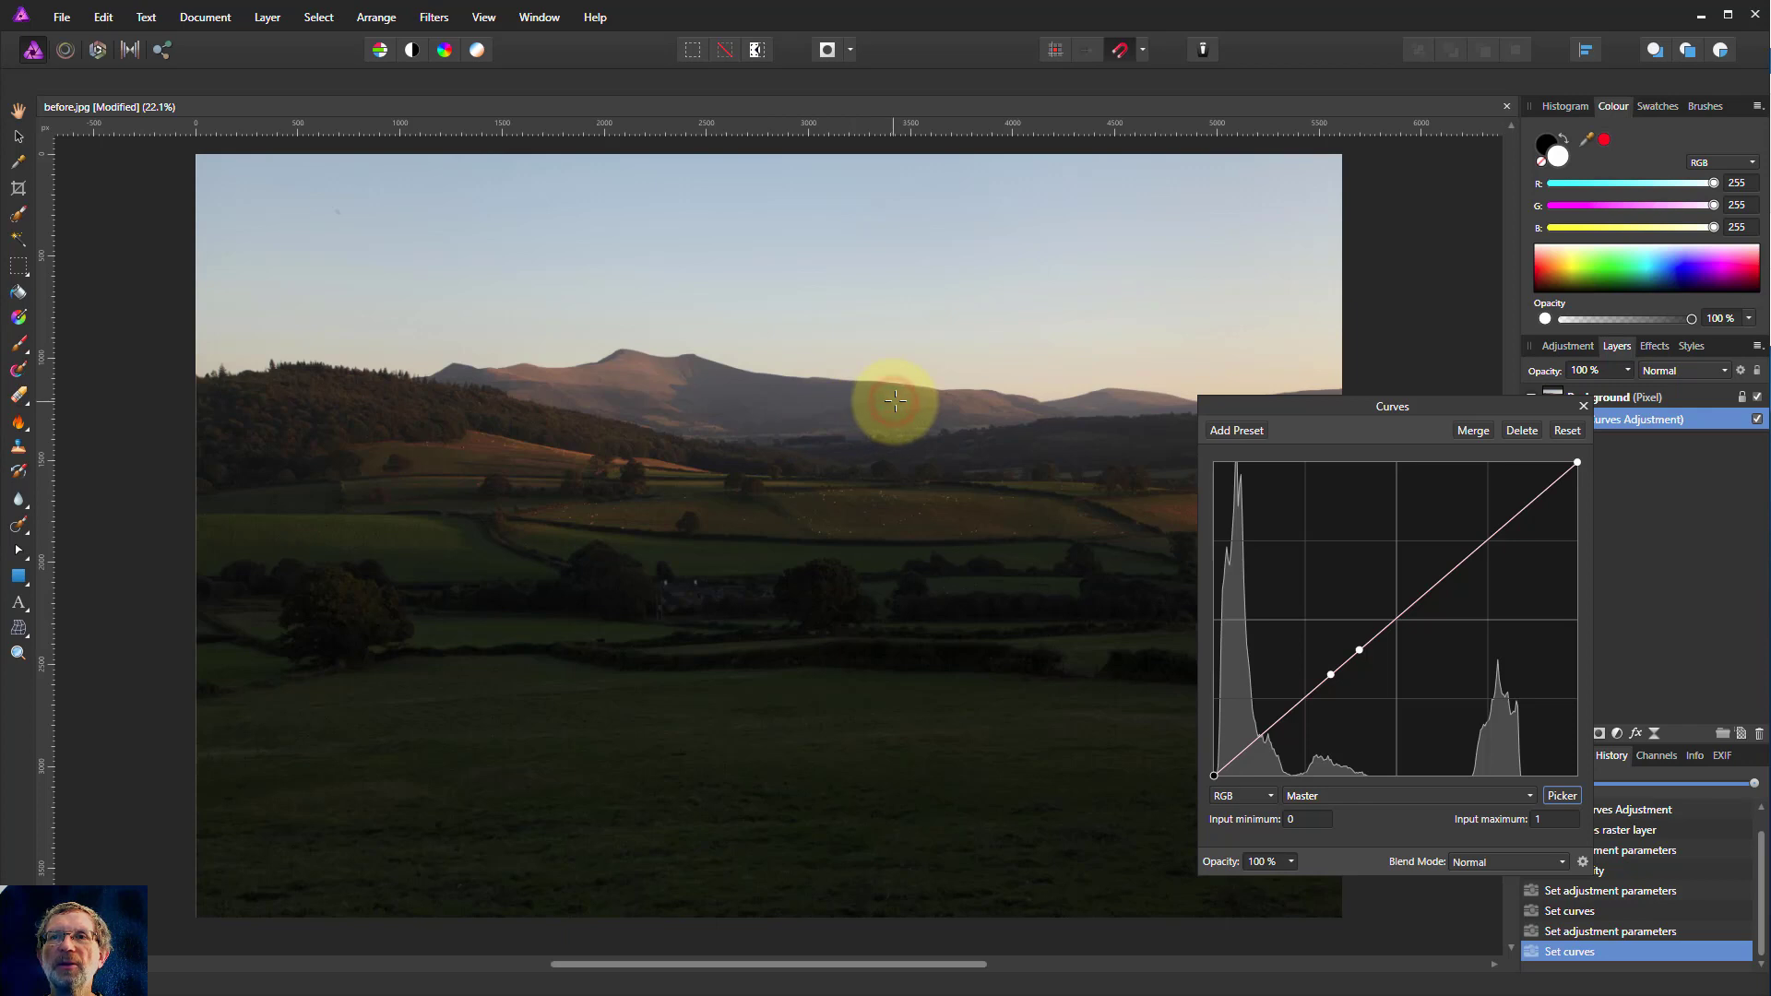
pyautogui.moveTo(592, 389)
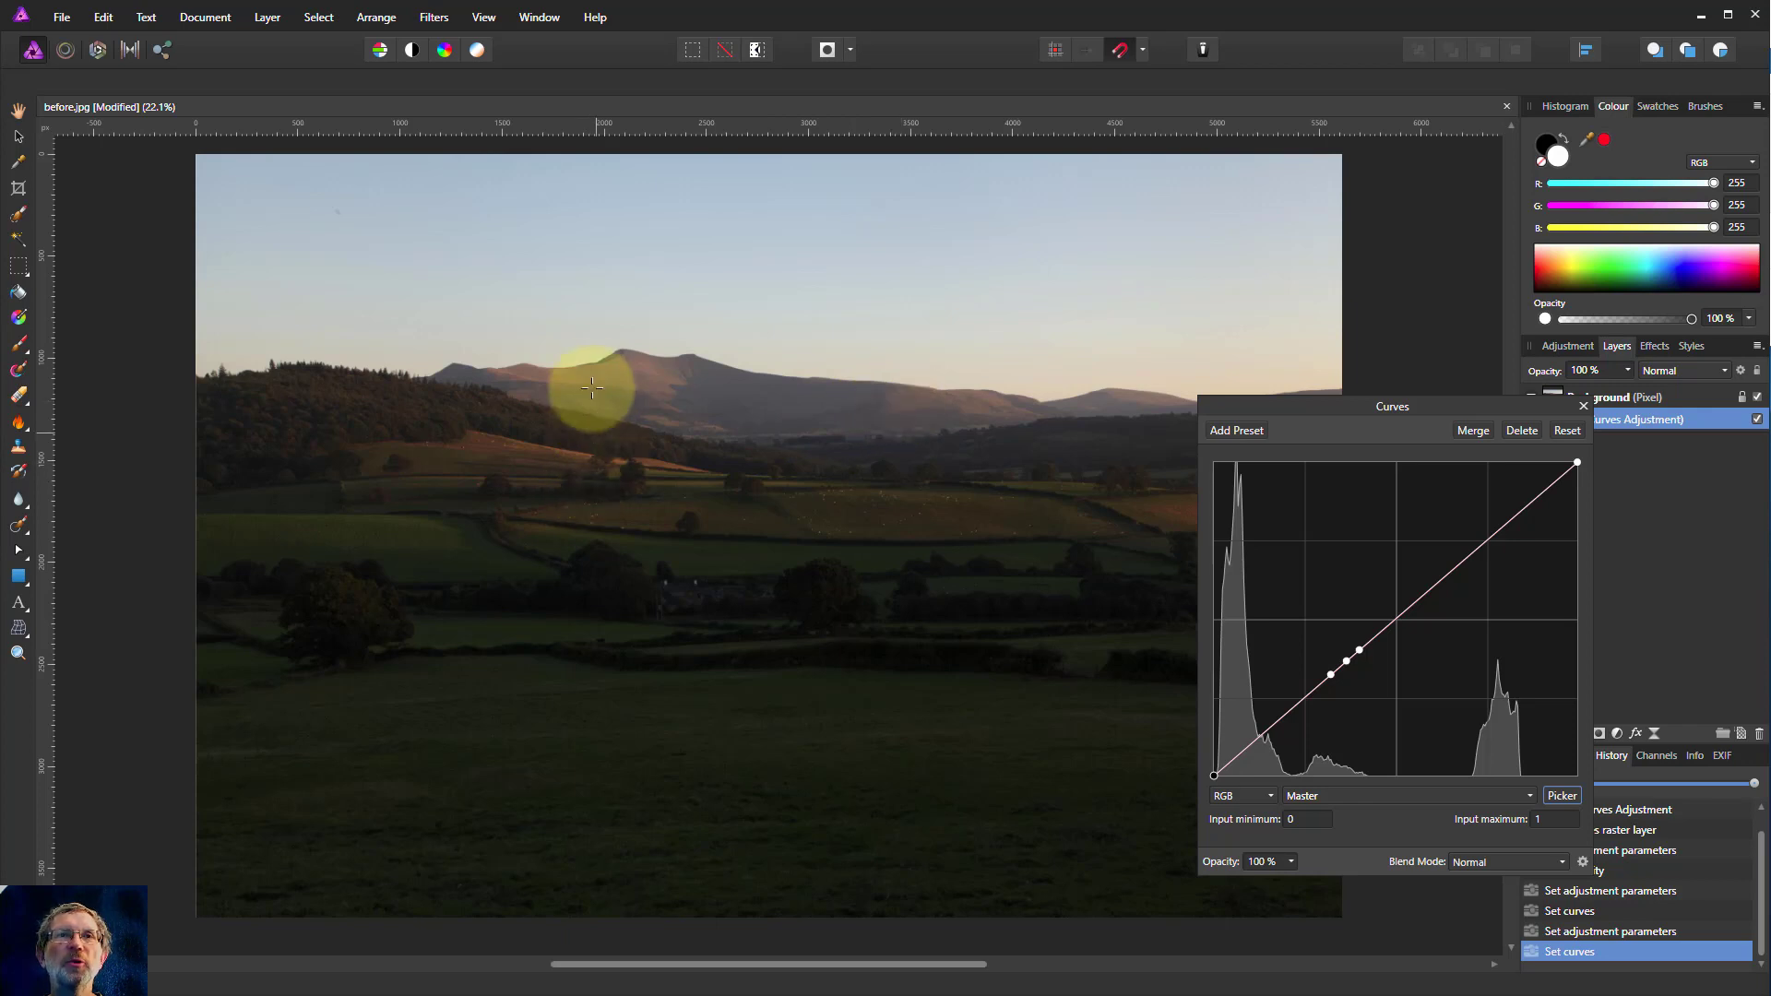
pyautogui.moveTo(632, 367)
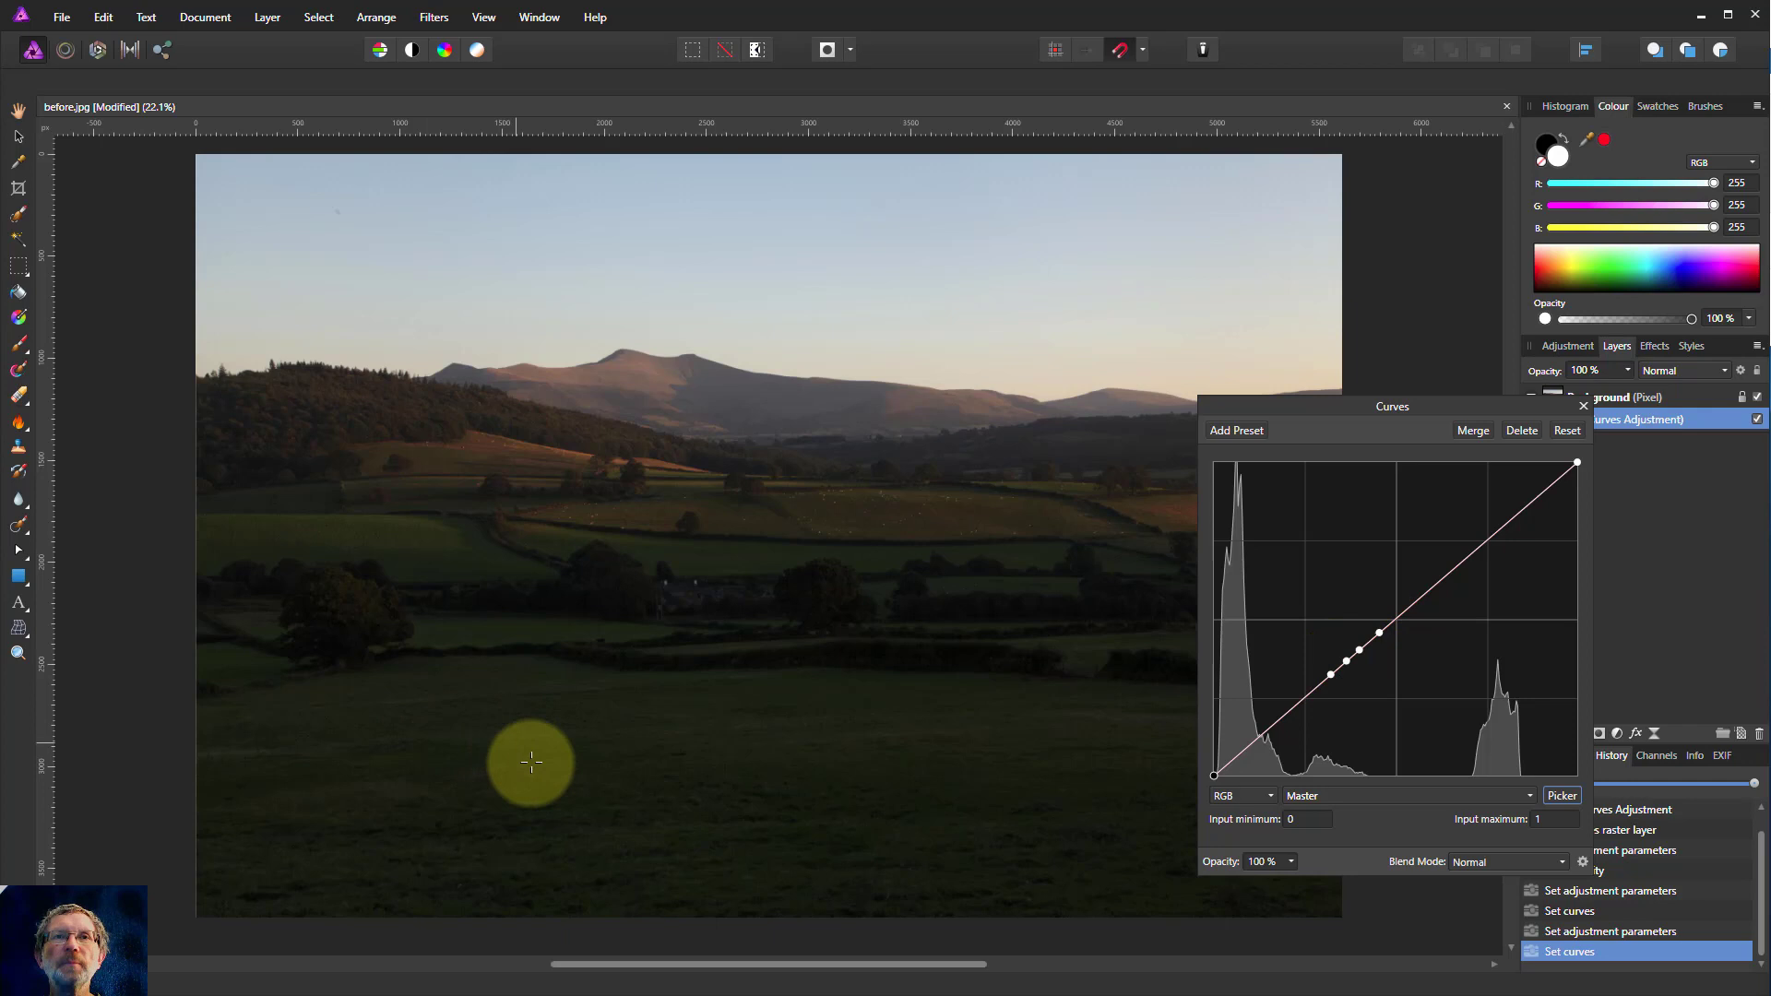
pyautogui.moveTo(509, 716)
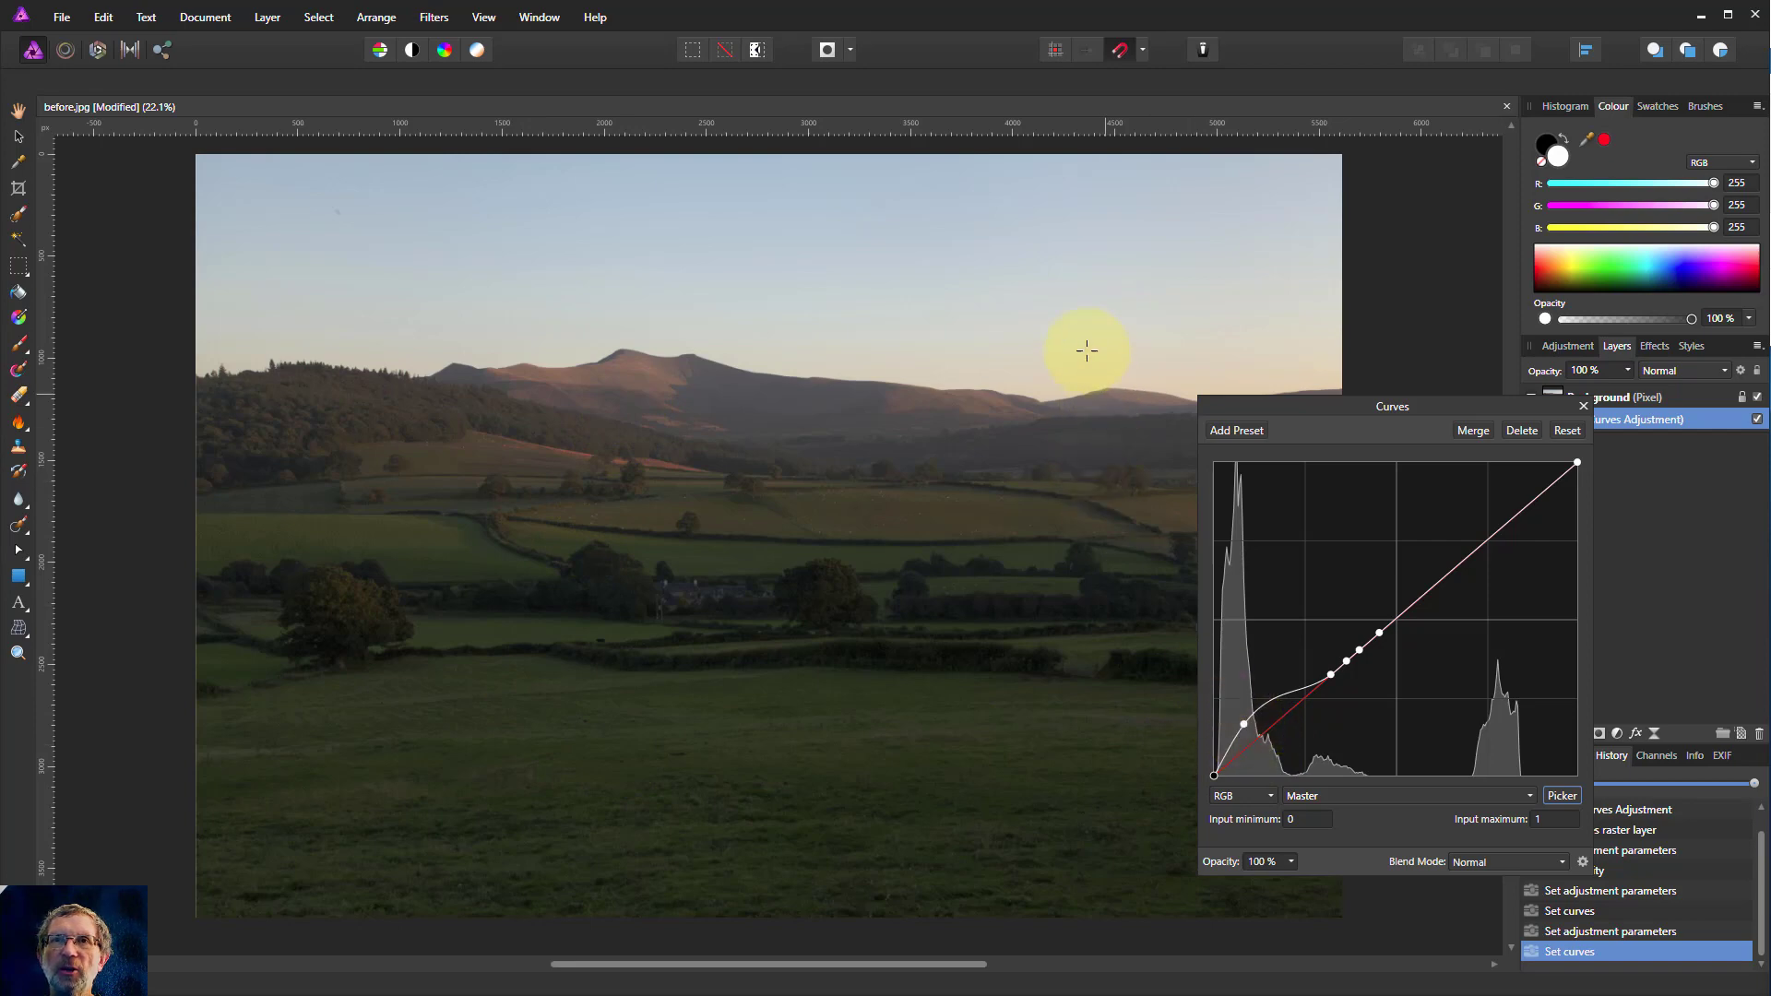
pyautogui.moveTo(1092, 260)
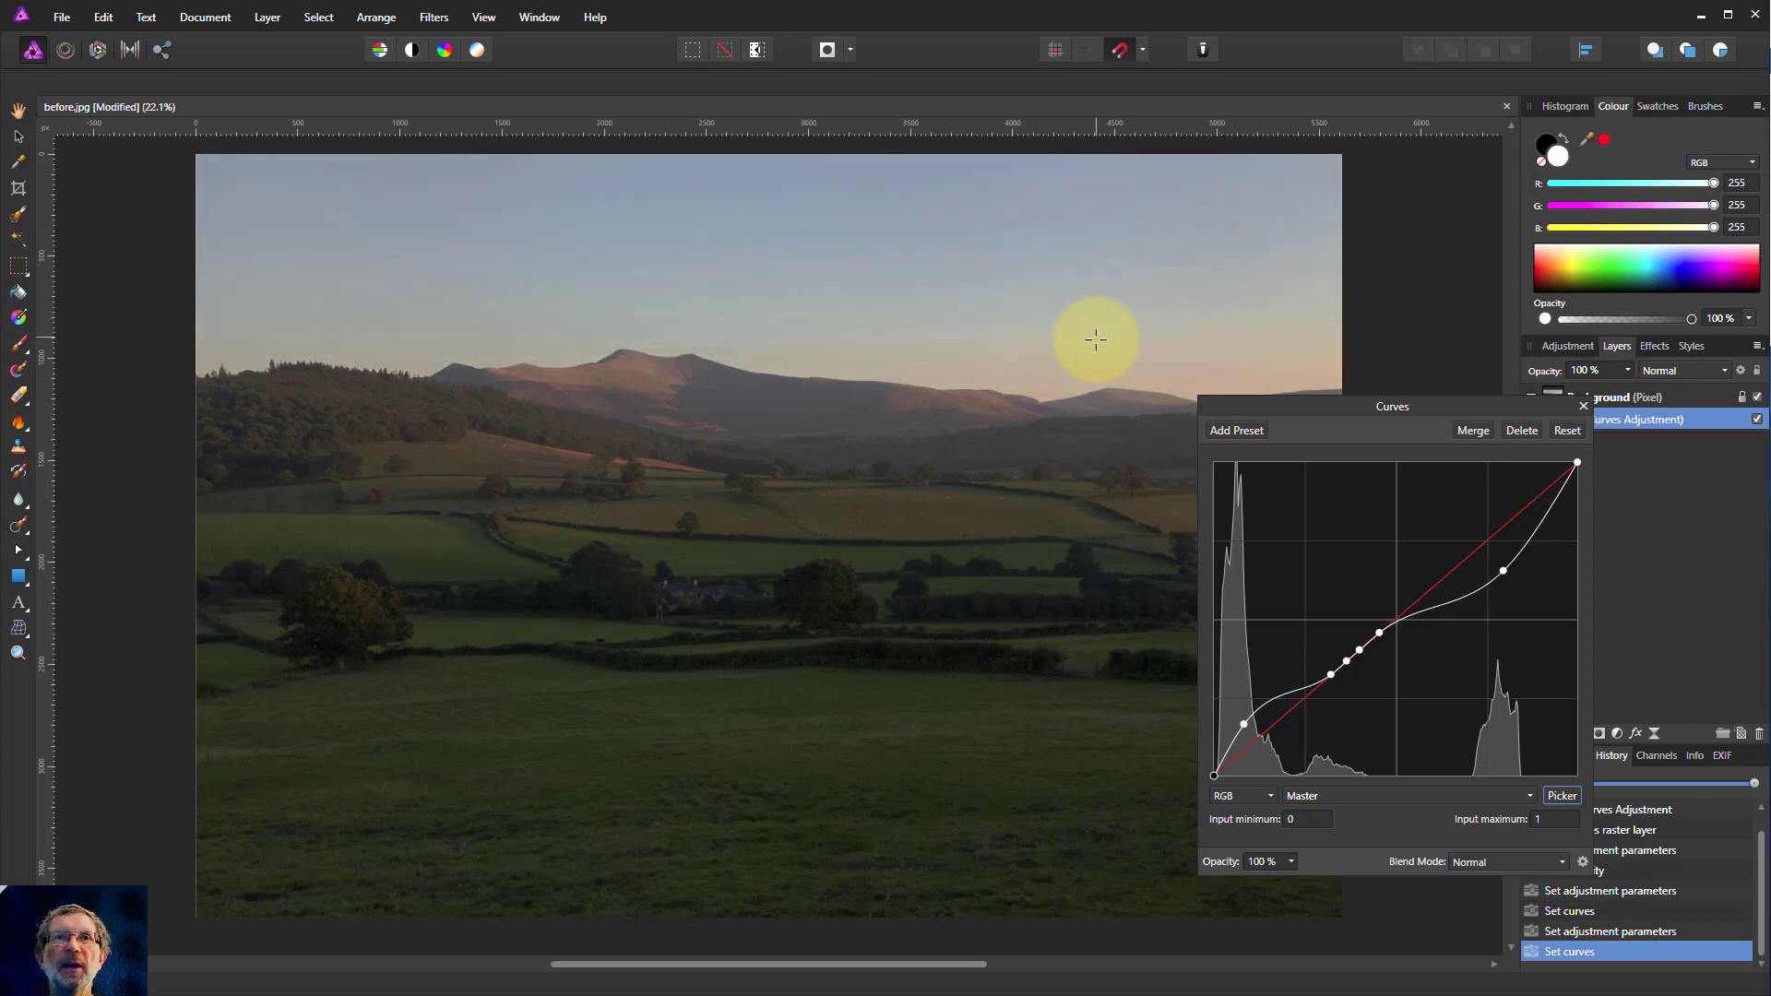
pyautogui.moveTo(840, 675)
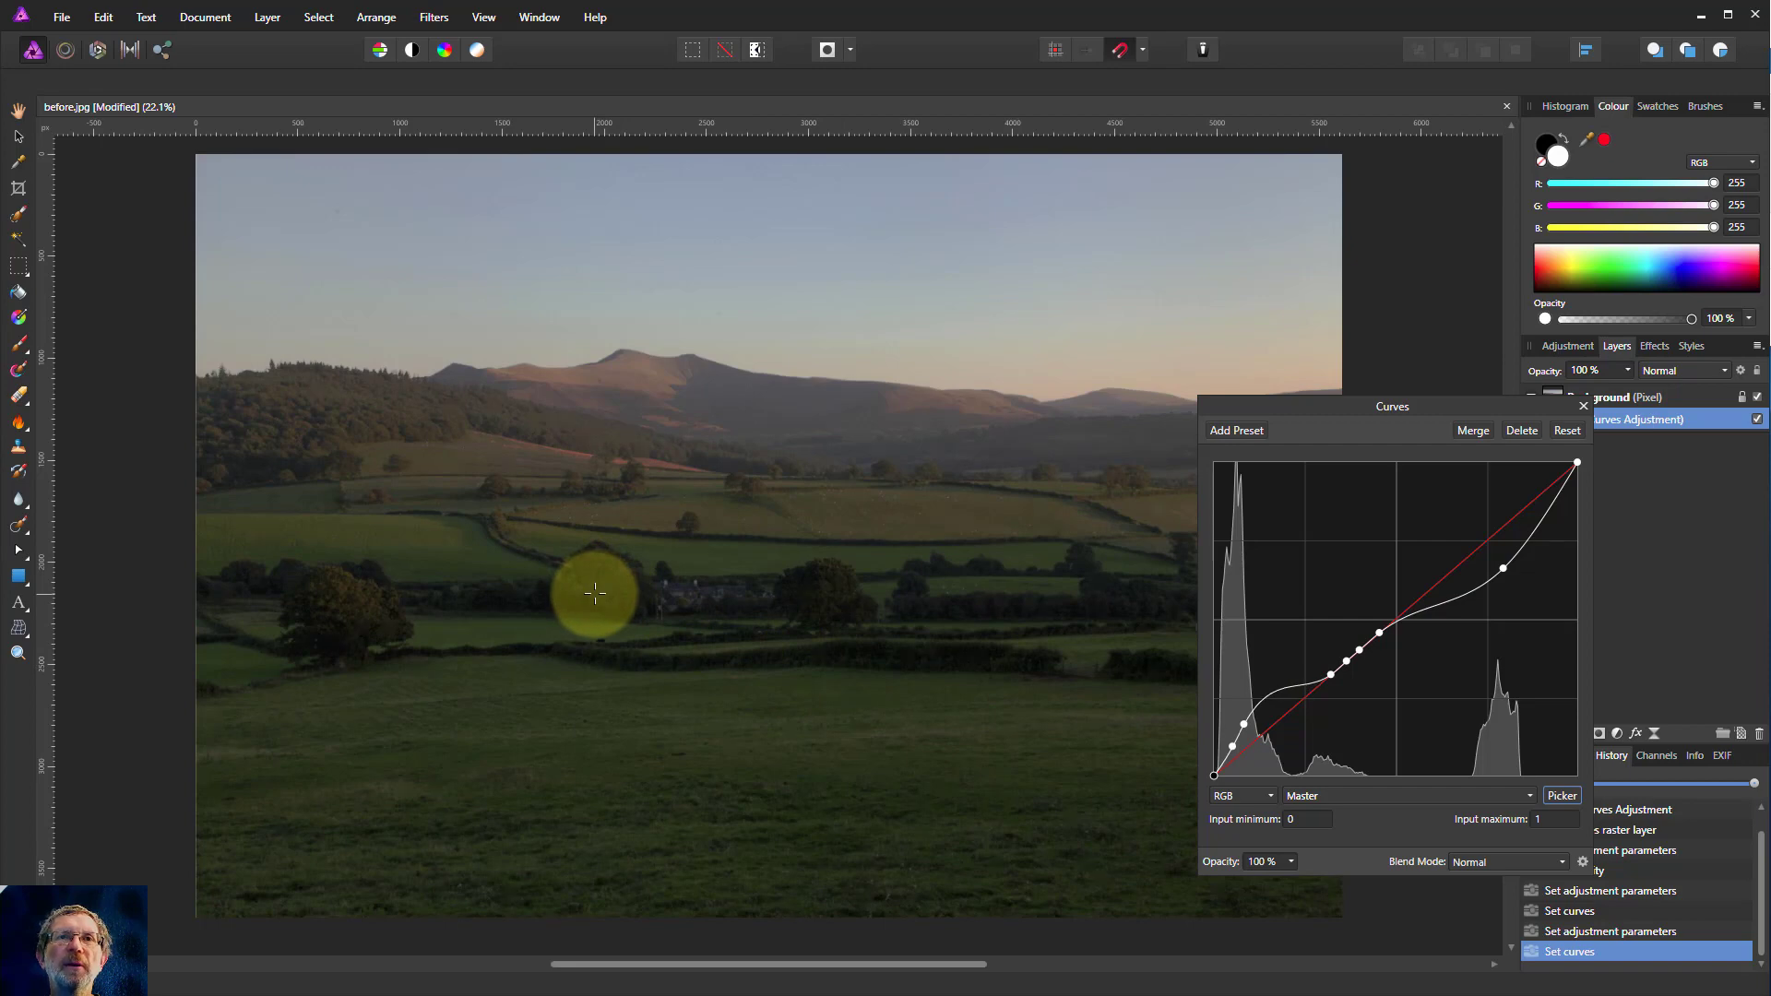
pyautogui.moveTo(739, 653)
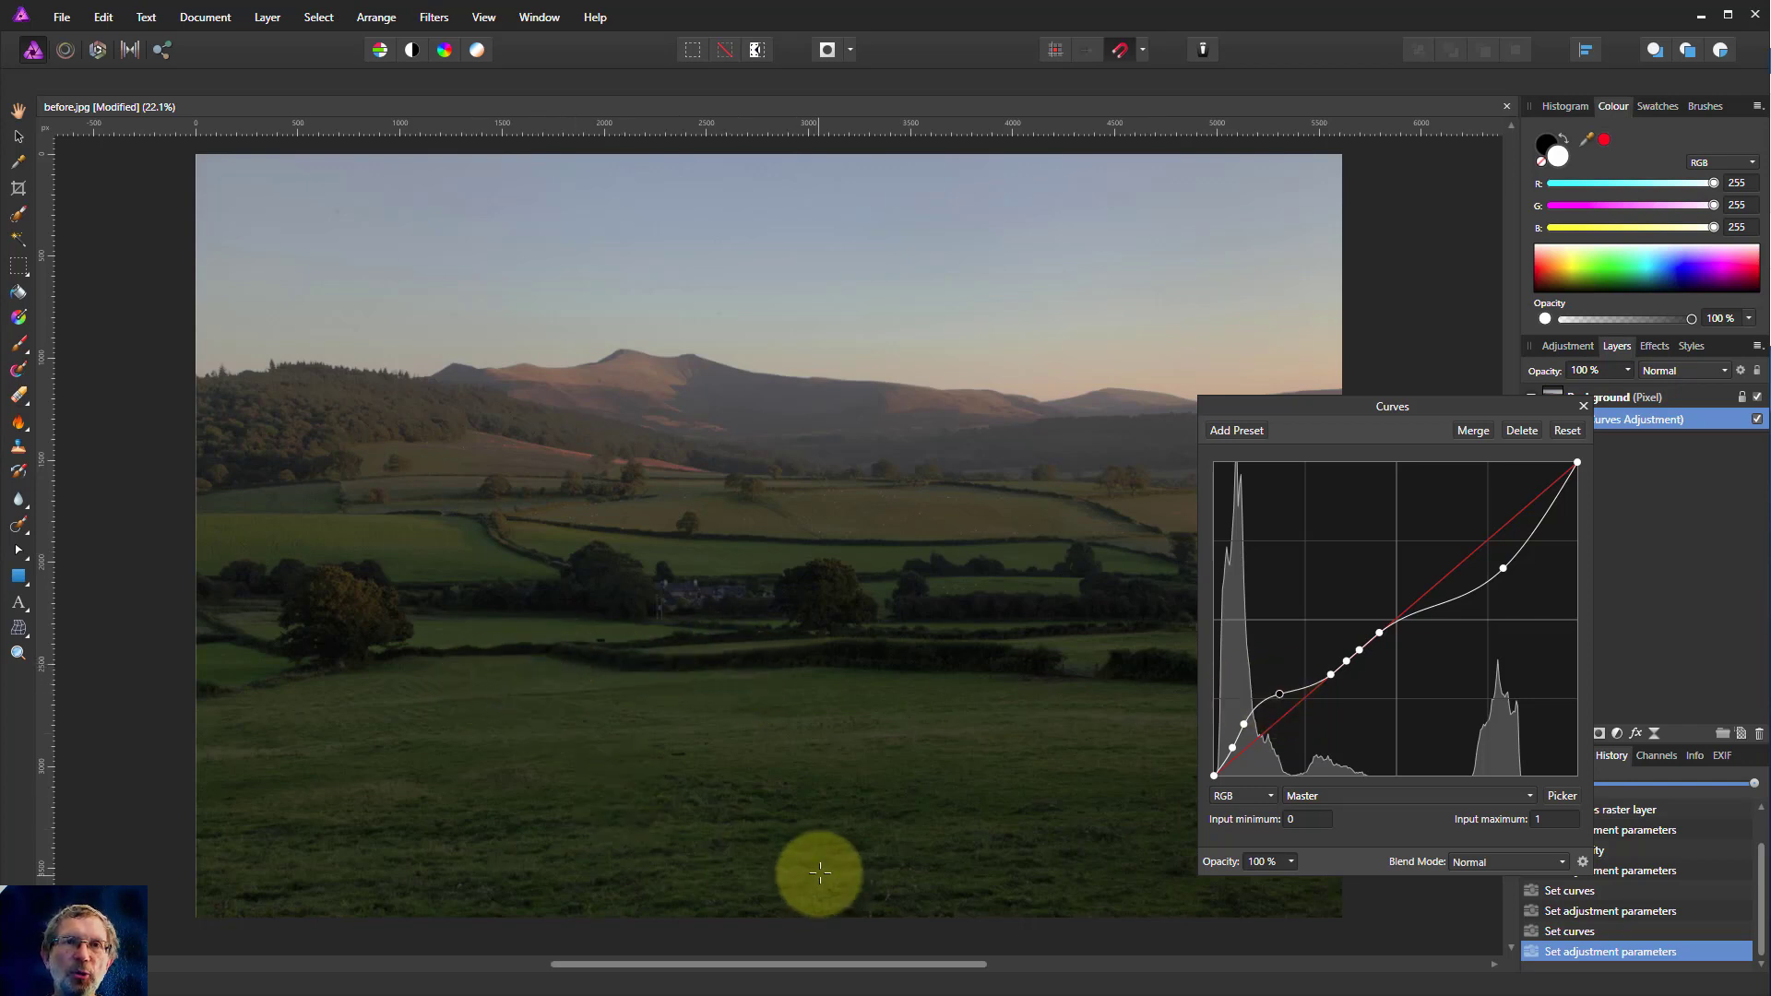
pyautogui.moveTo(681, 806)
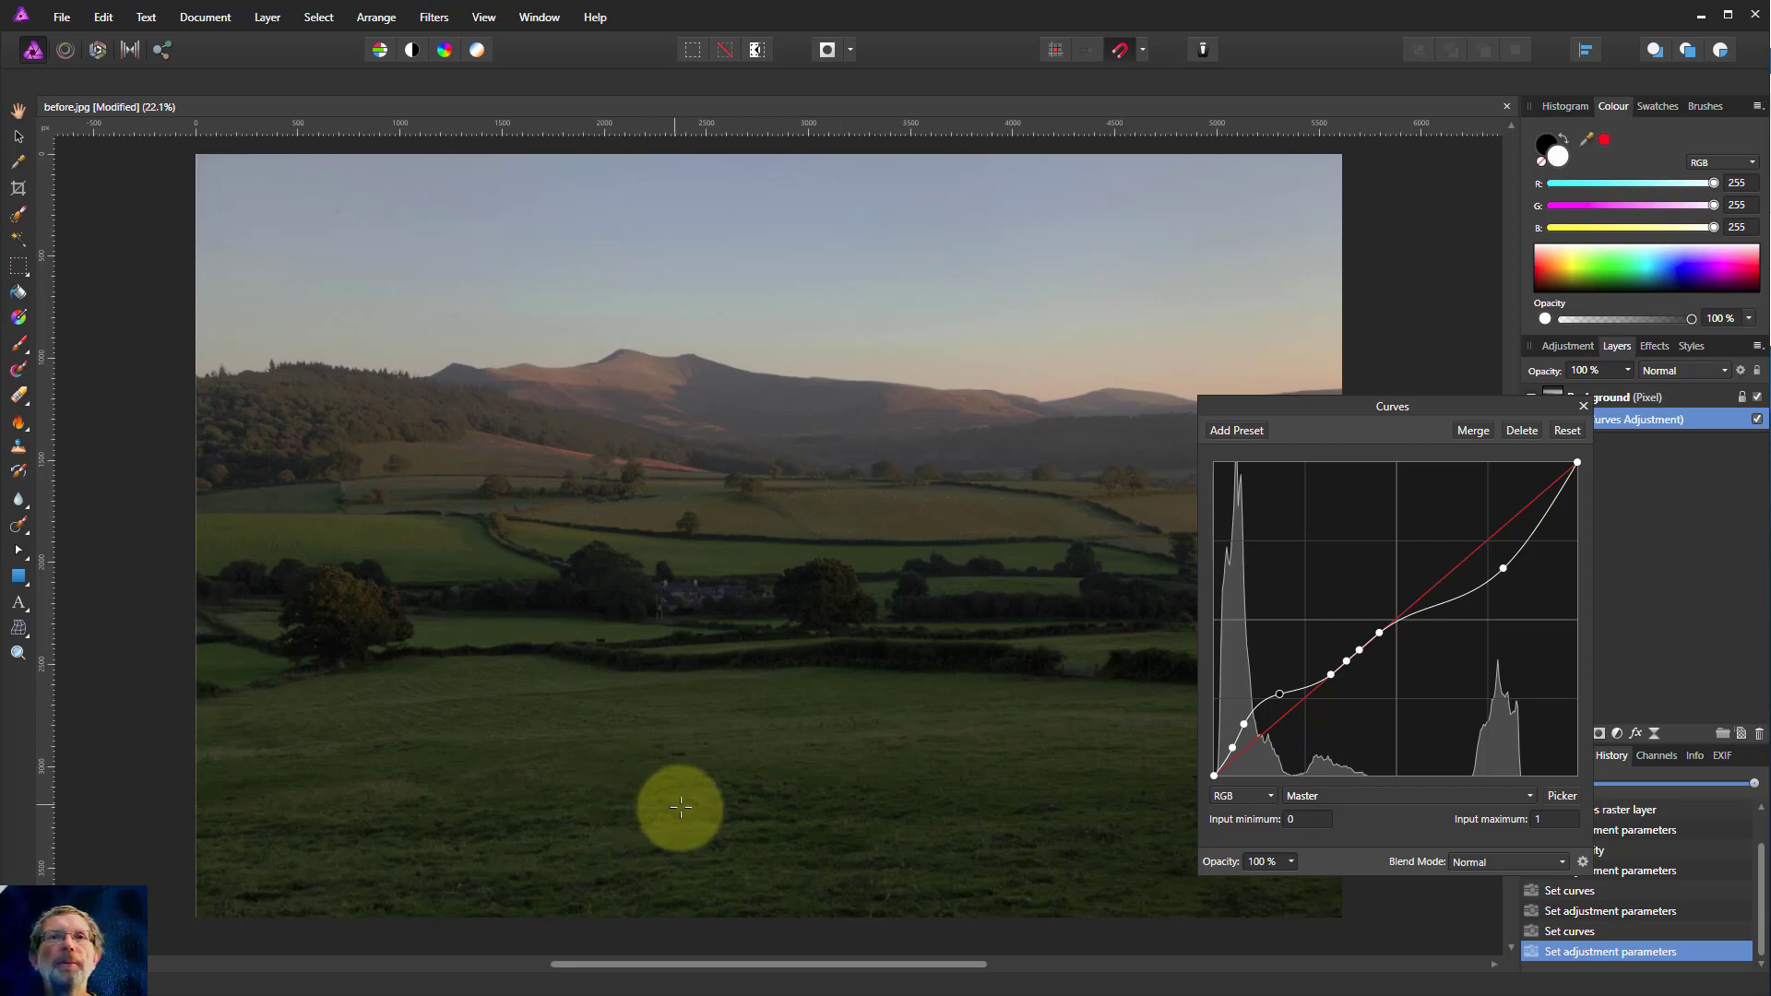
pyautogui.moveTo(854, 834)
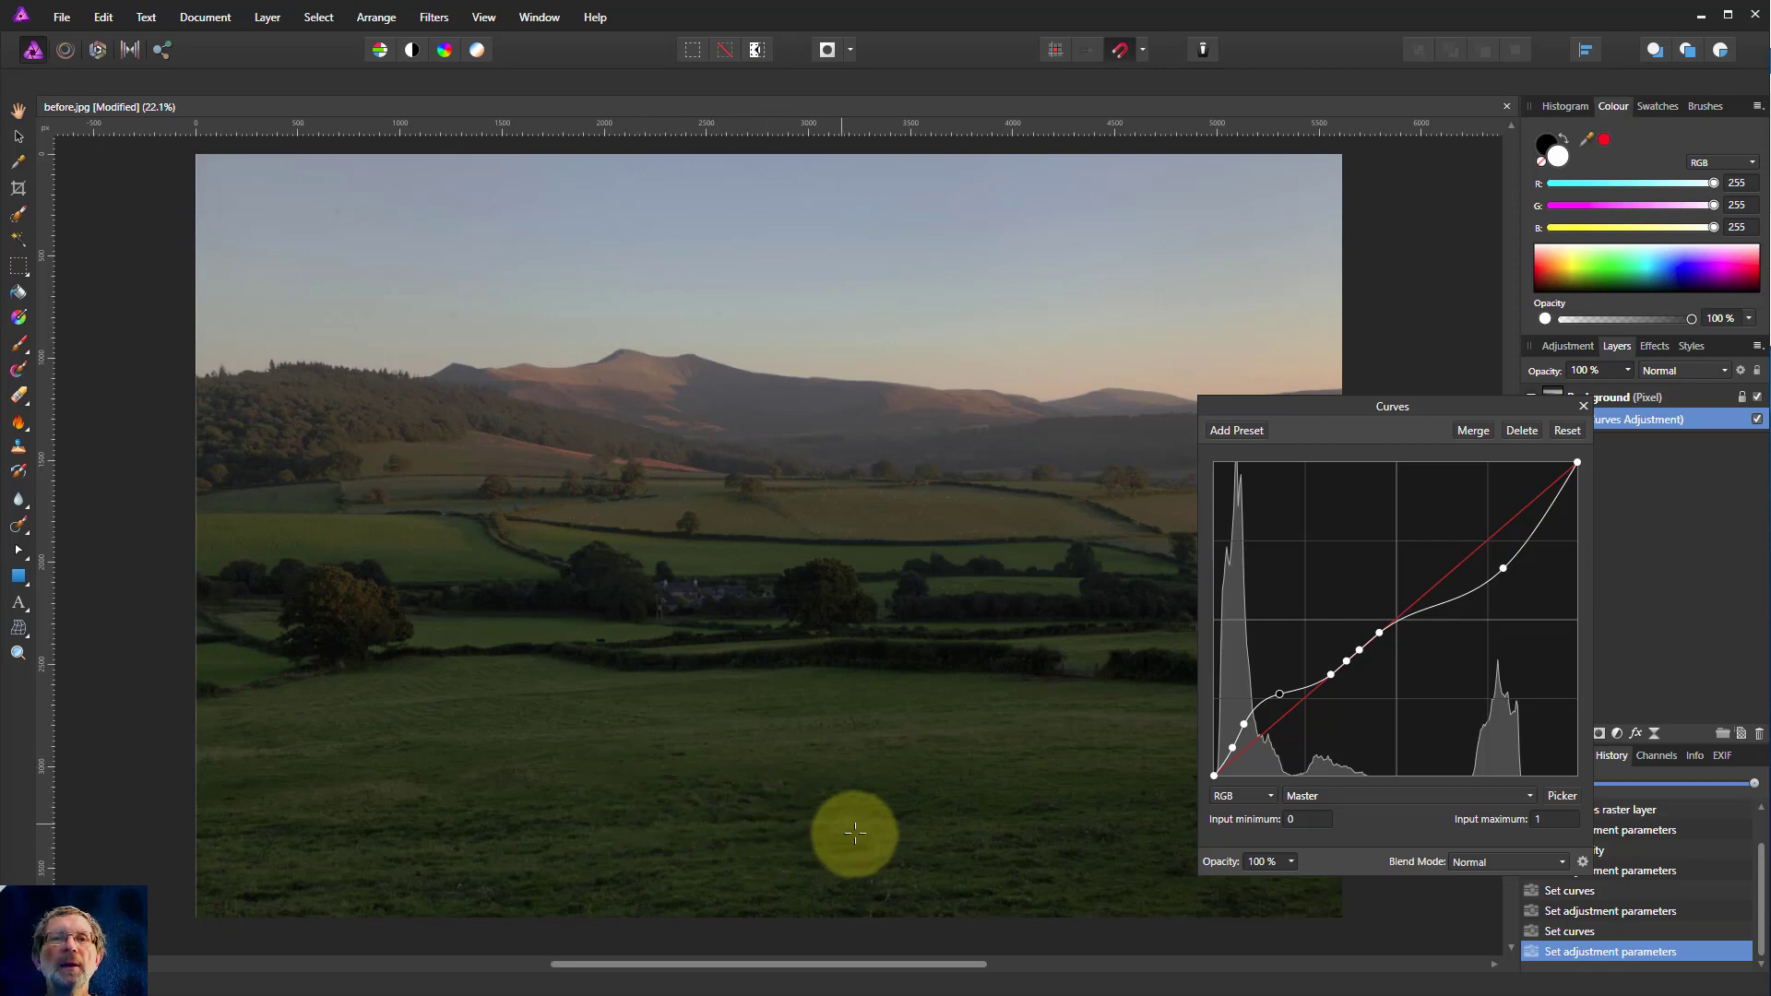
pyautogui.moveTo(1092, 791)
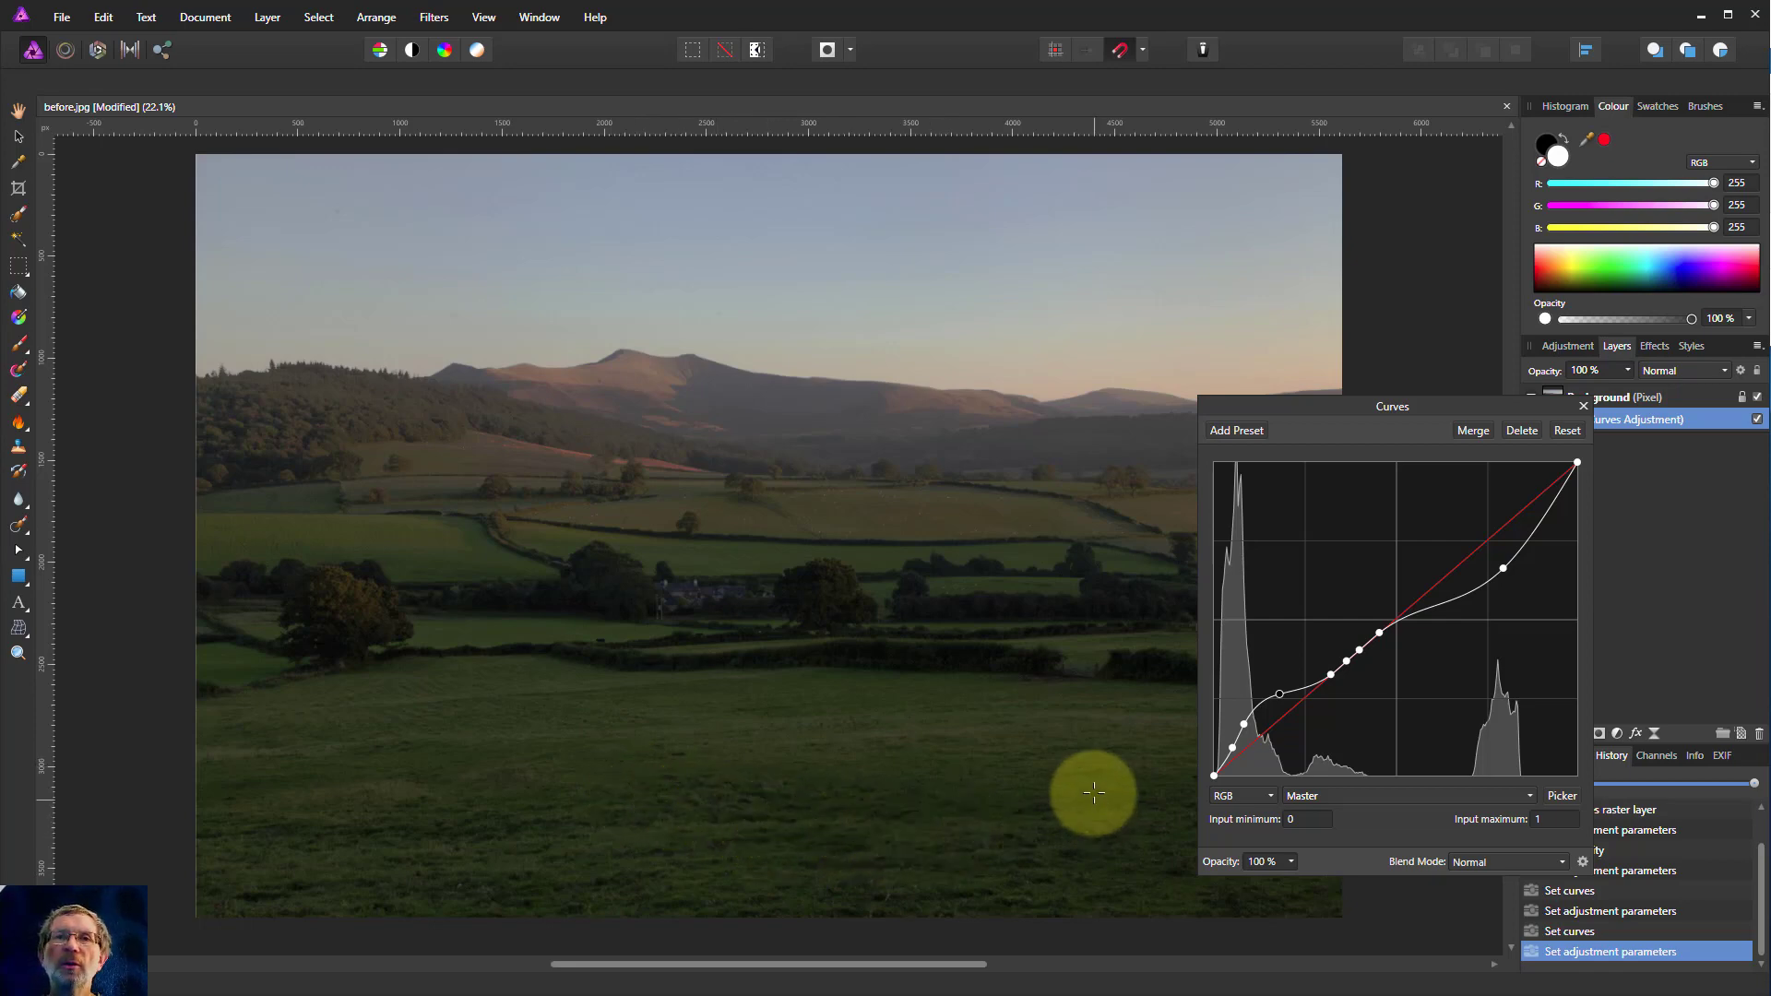
pyautogui.moveTo(1395, 804)
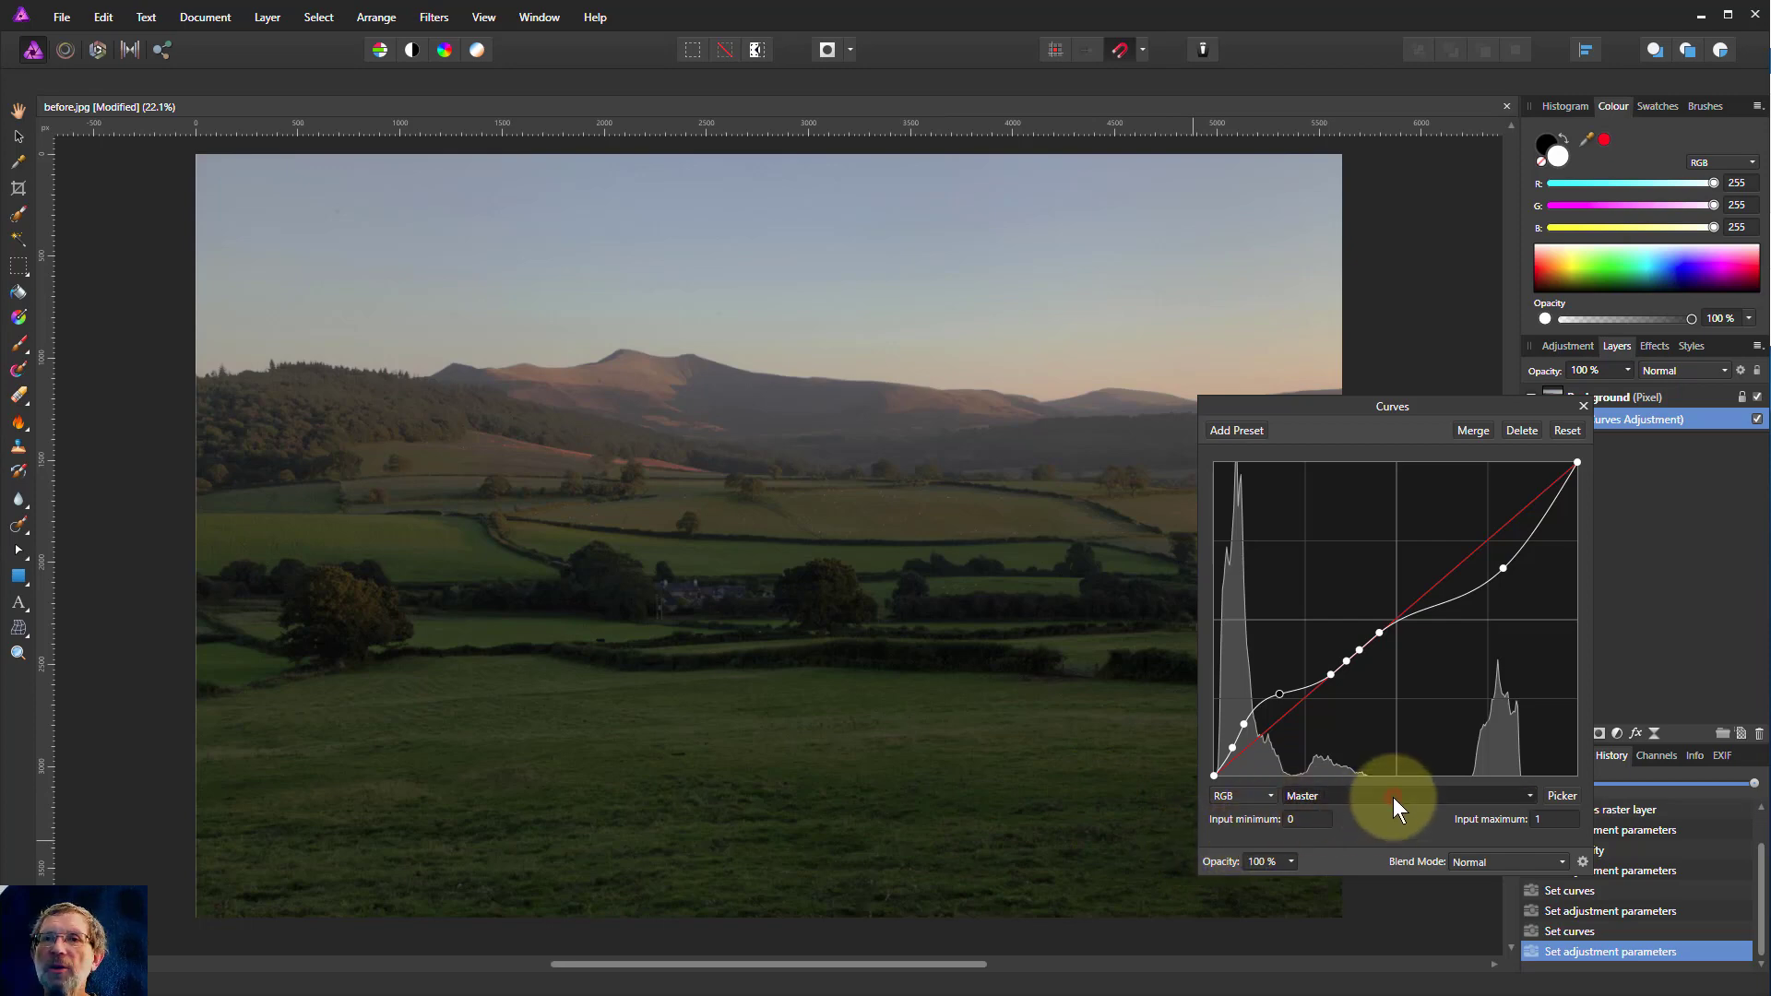
pyautogui.moveTo(1532, 806)
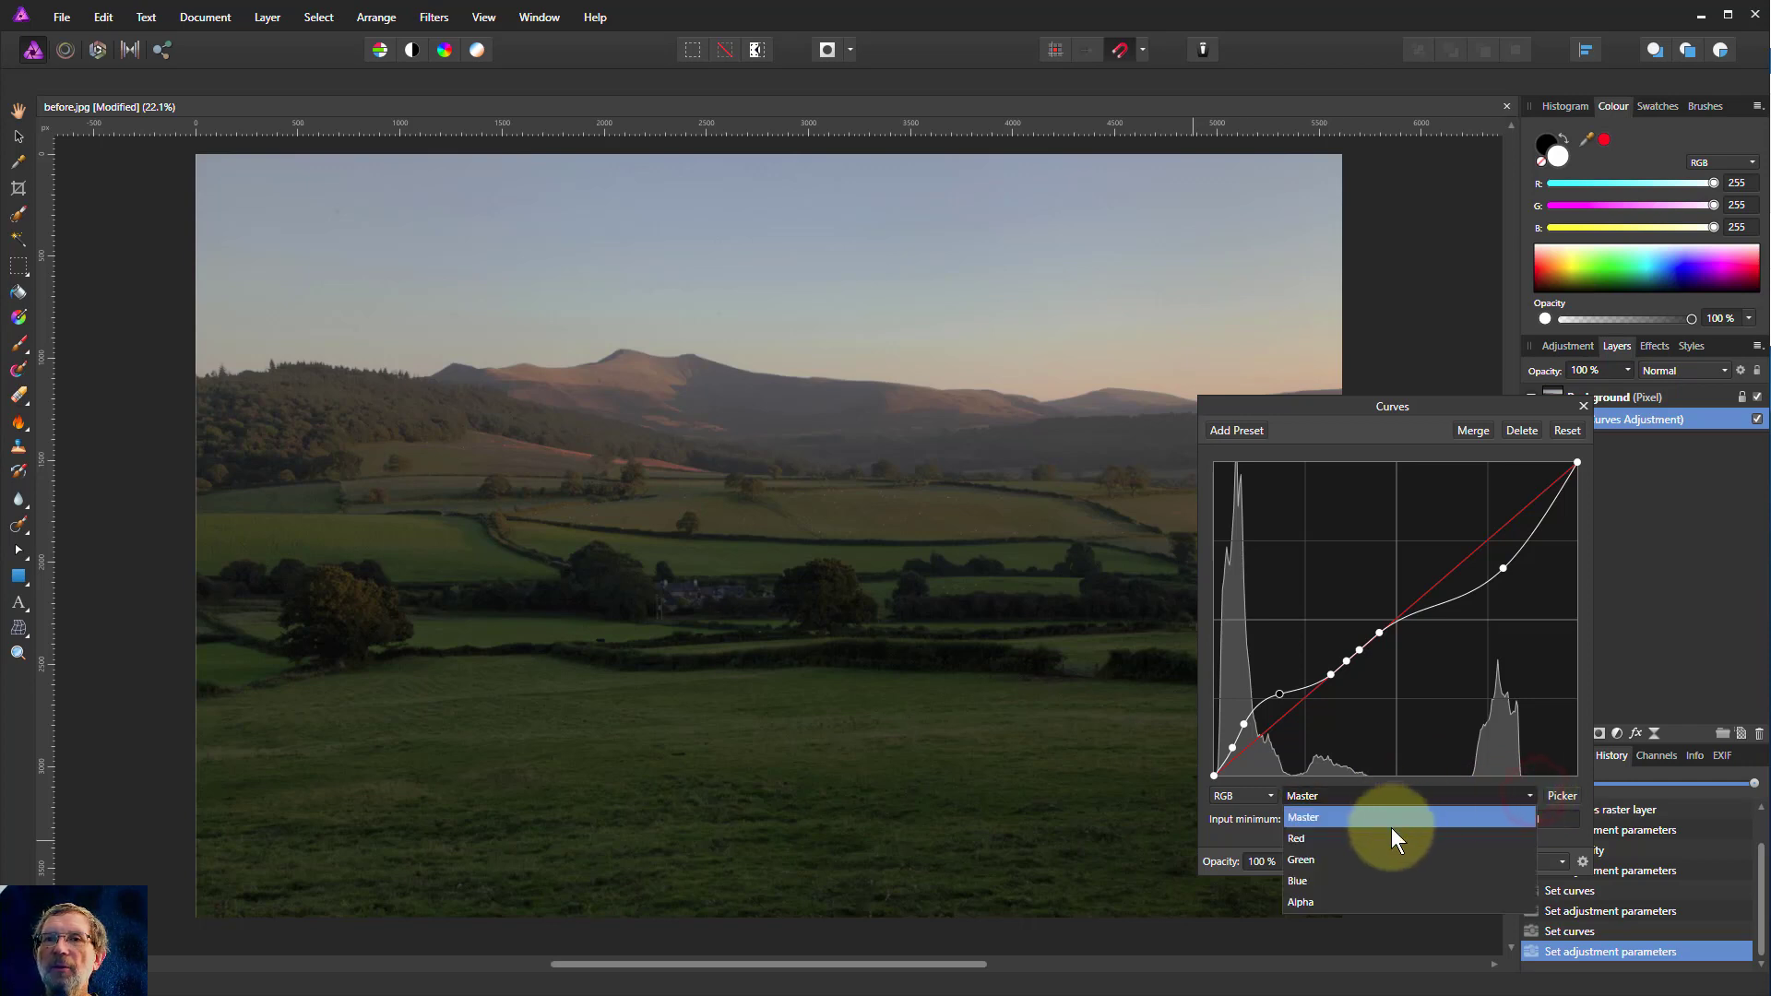
# Switch the curve to the Green channel to lower it for a purplish tint
pyautogui.click(1300, 859)
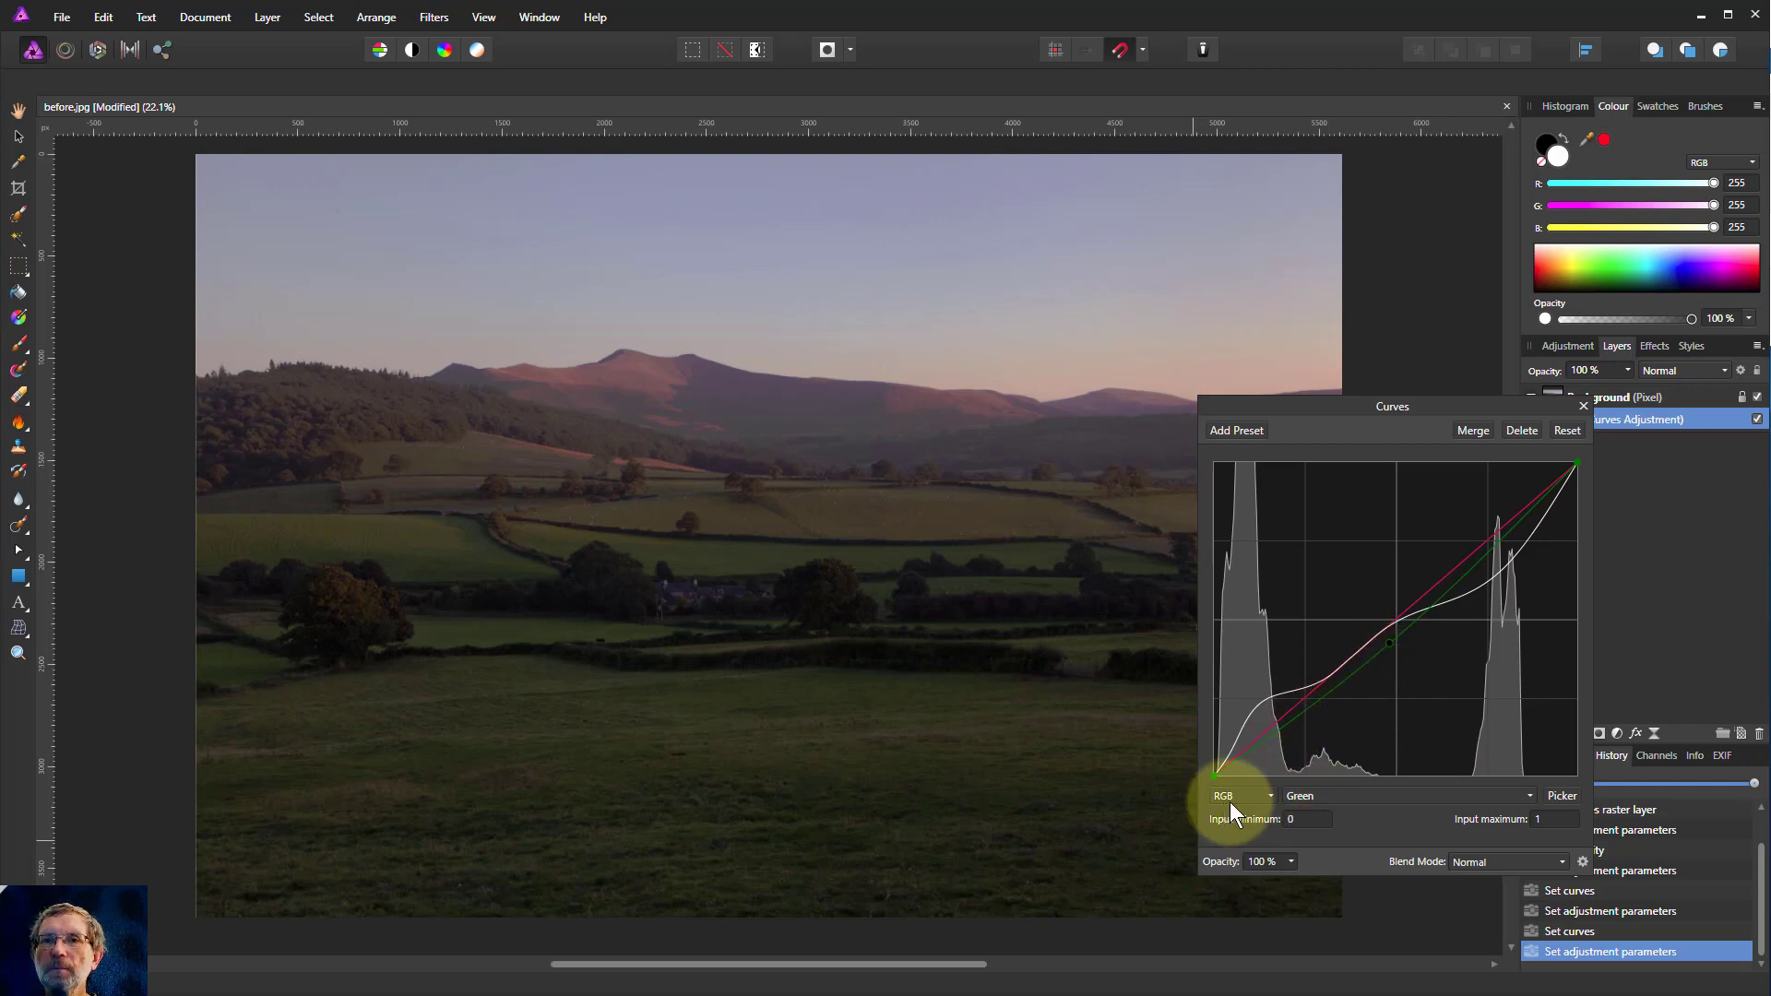
pyautogui.moveTo(1192, 778)
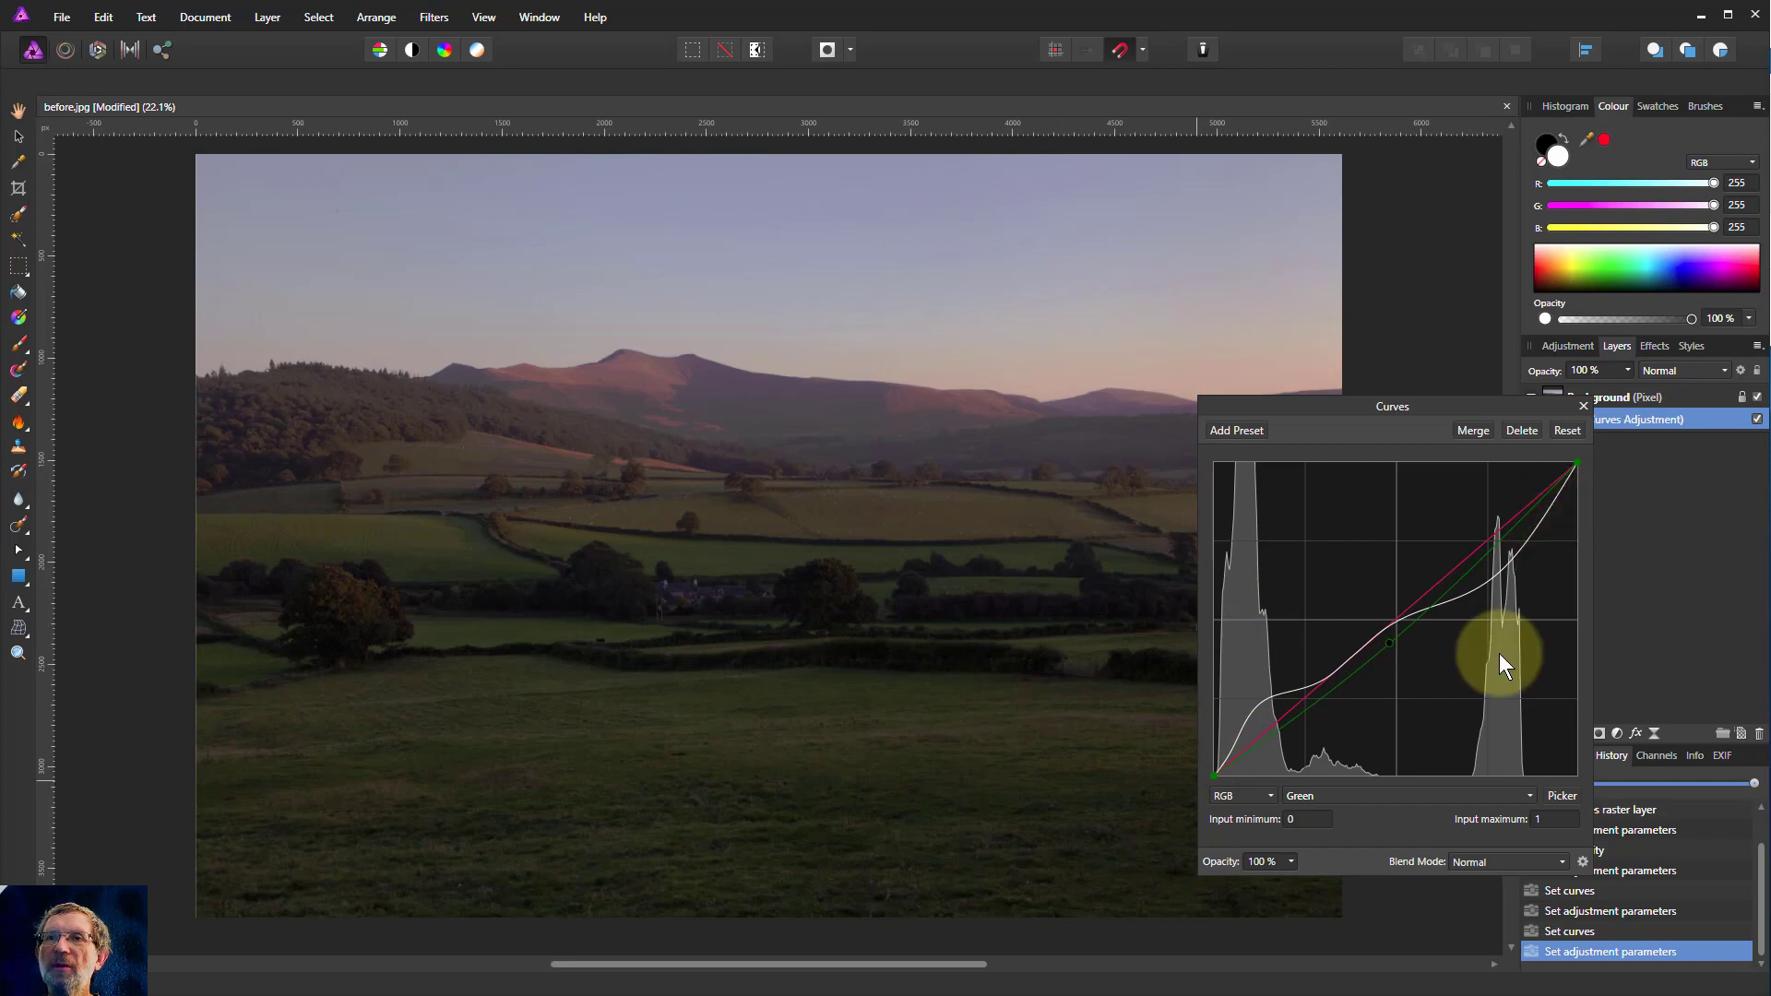
pyautogui.moveTo(1527, 770)
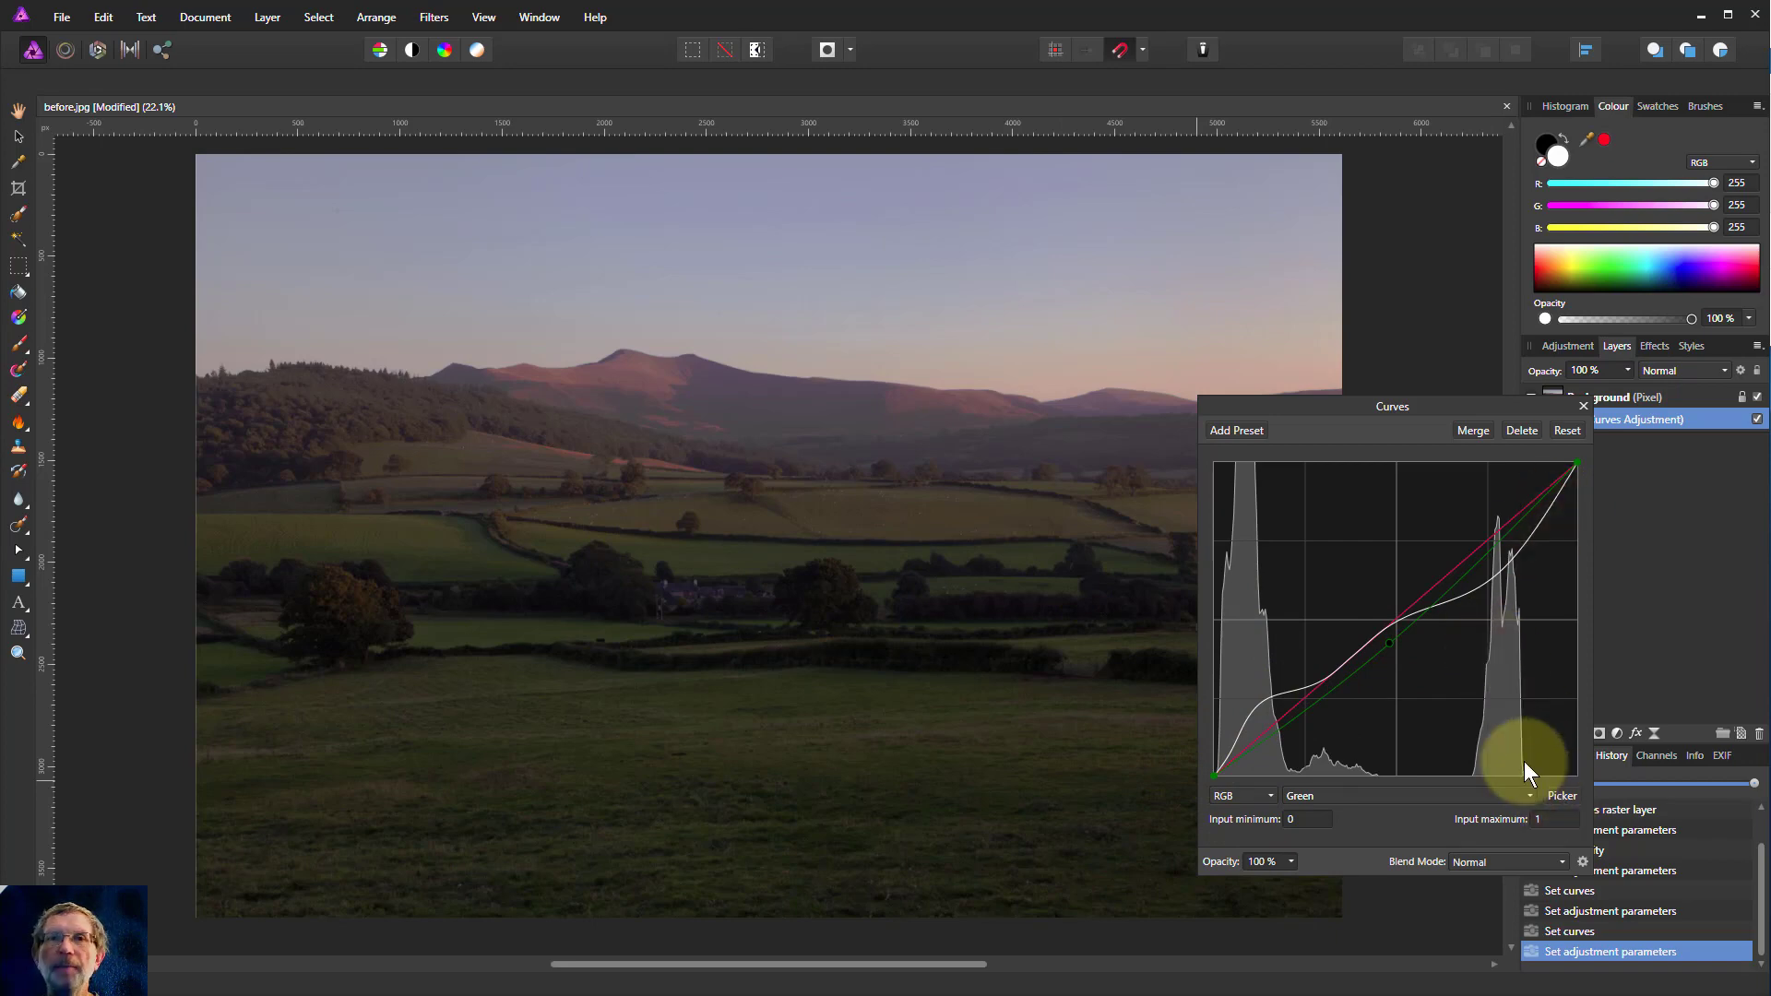
pyautogui.moveTo(696, 491)
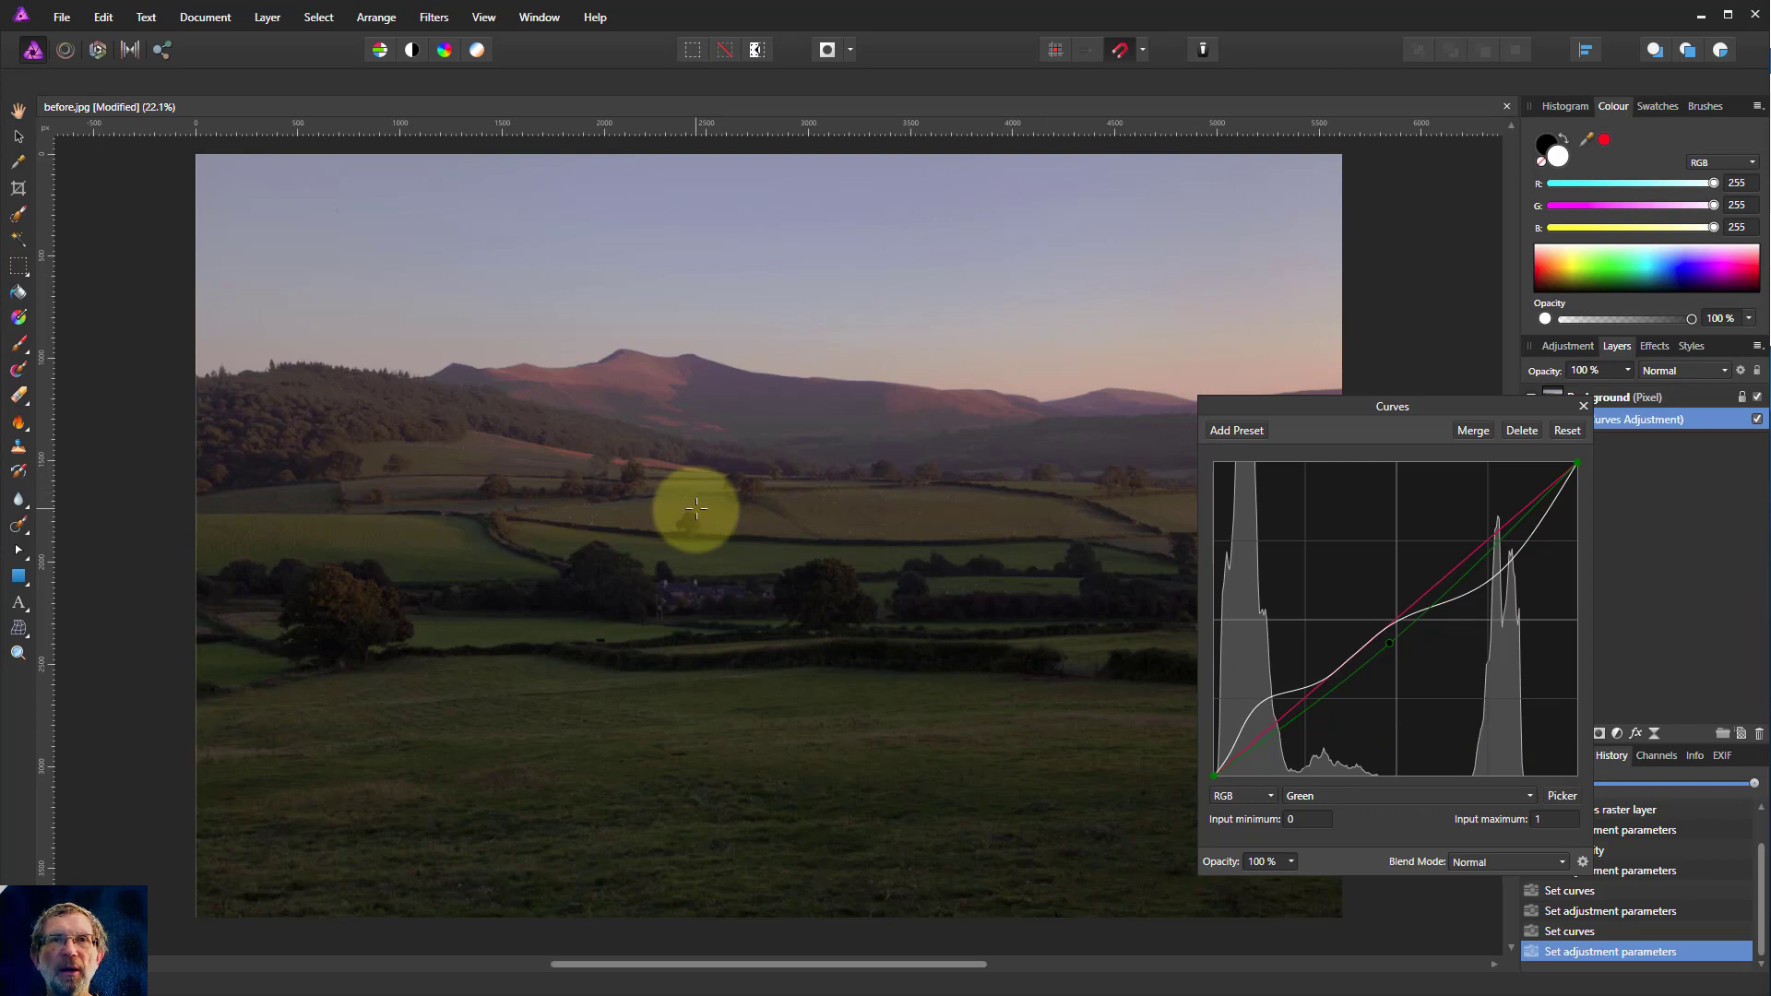
pyautogui.moveTo(719, 562)
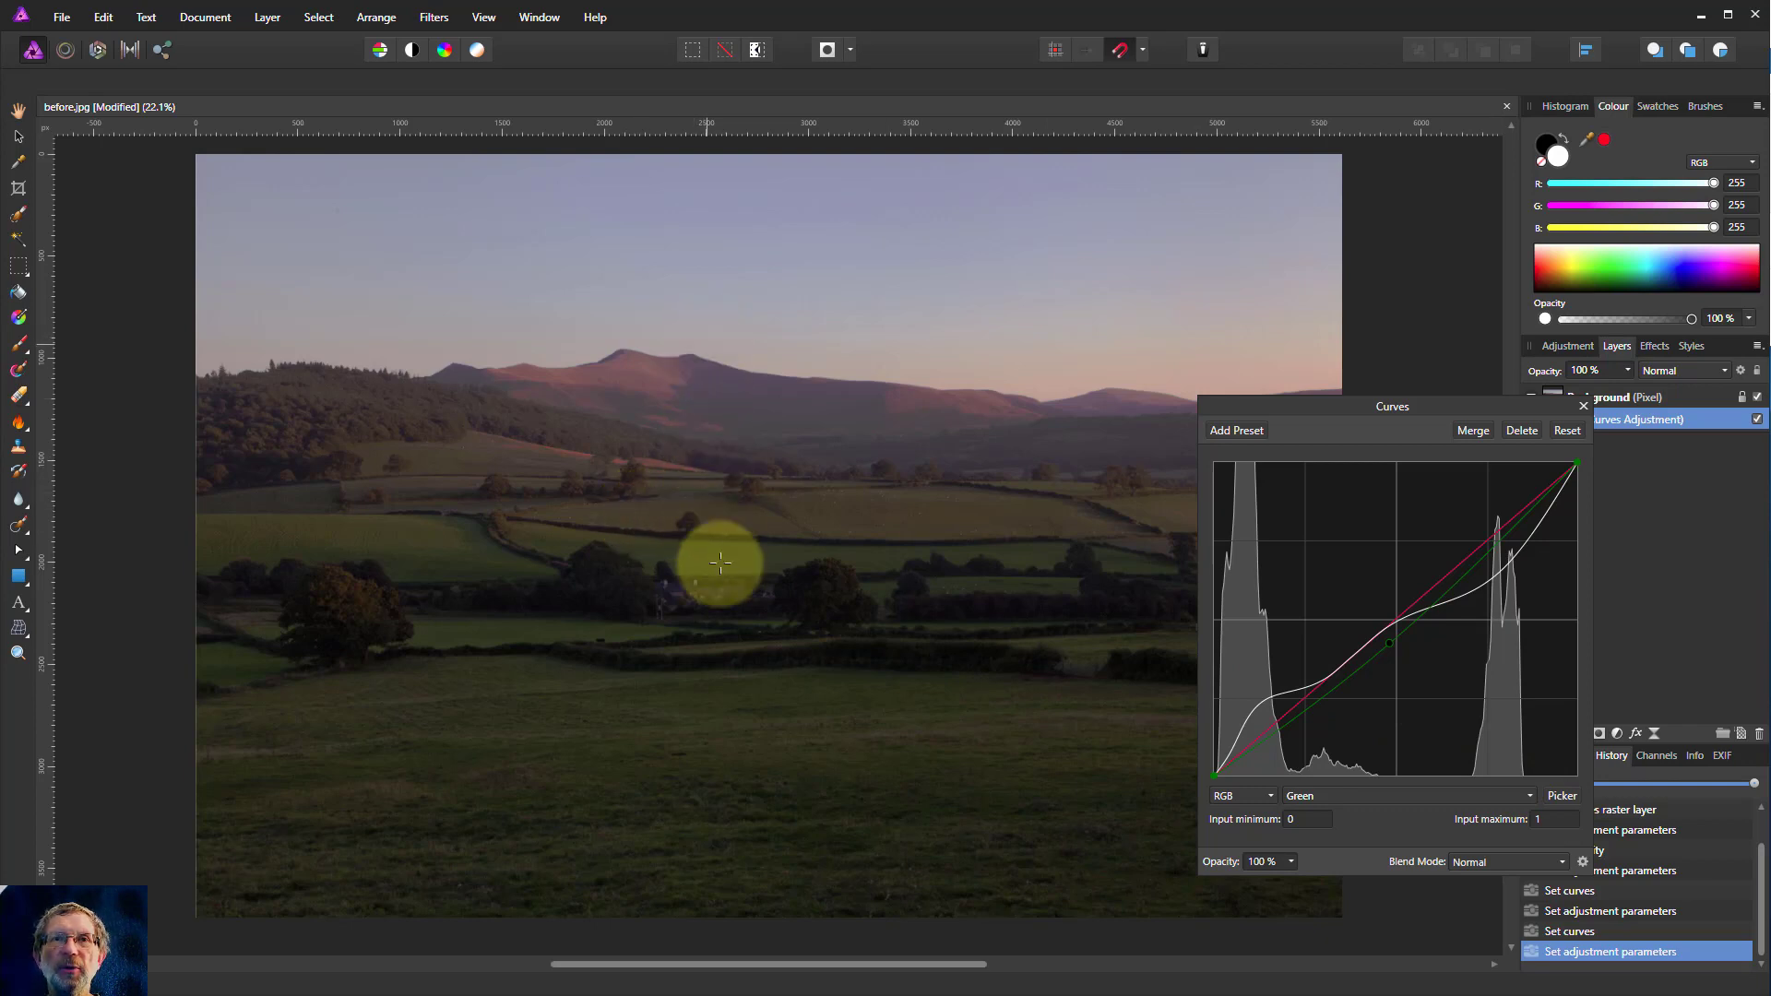
pyautogui.moveTo(721, 581)
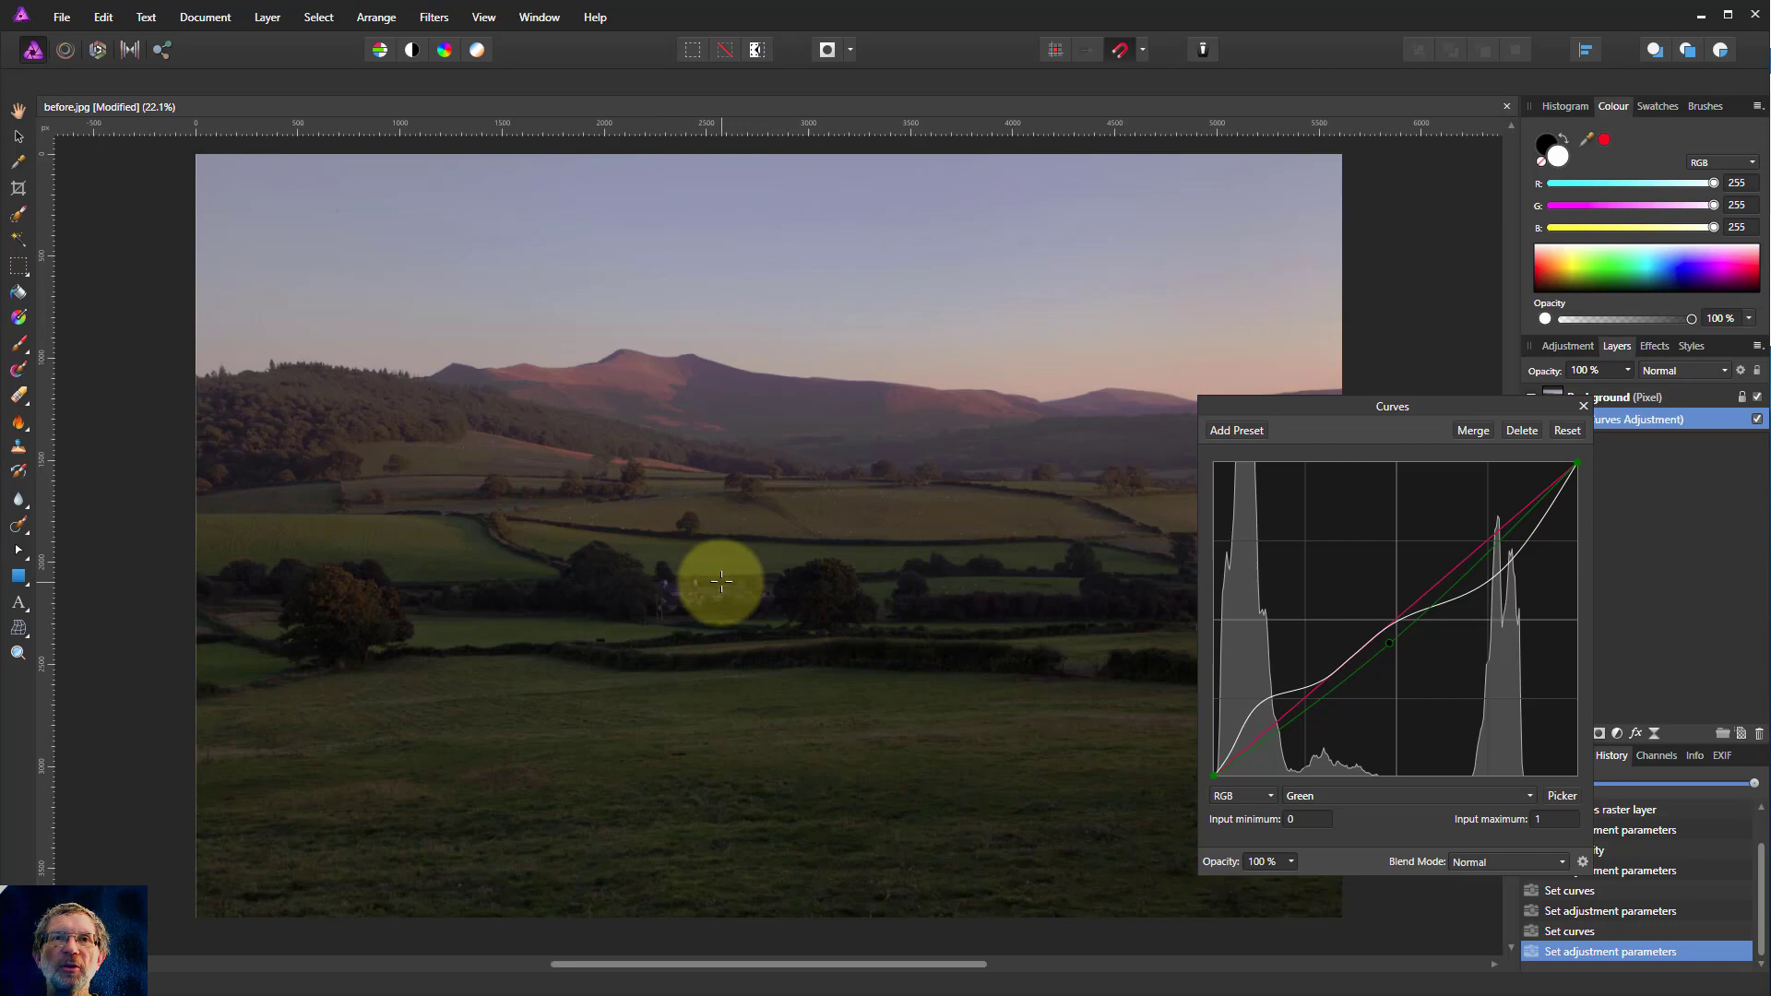
pyautogui.moveTo(714, 517)
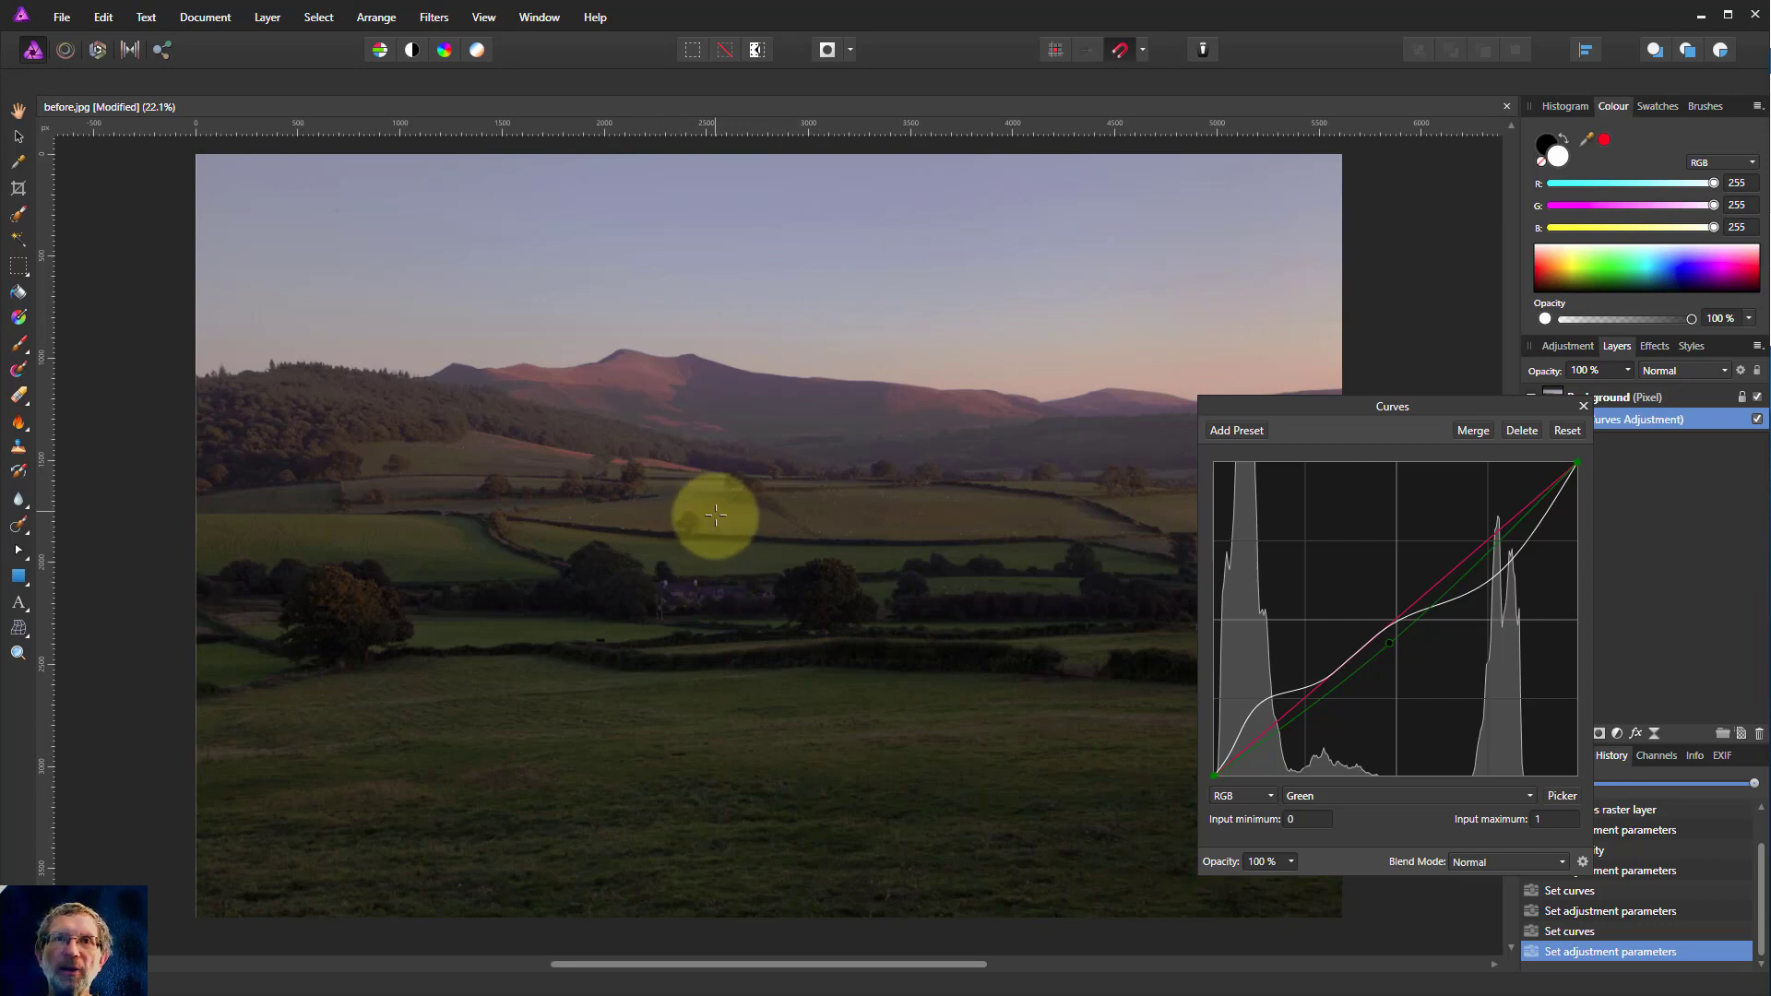
pyautogui.moveTo(727, 611)
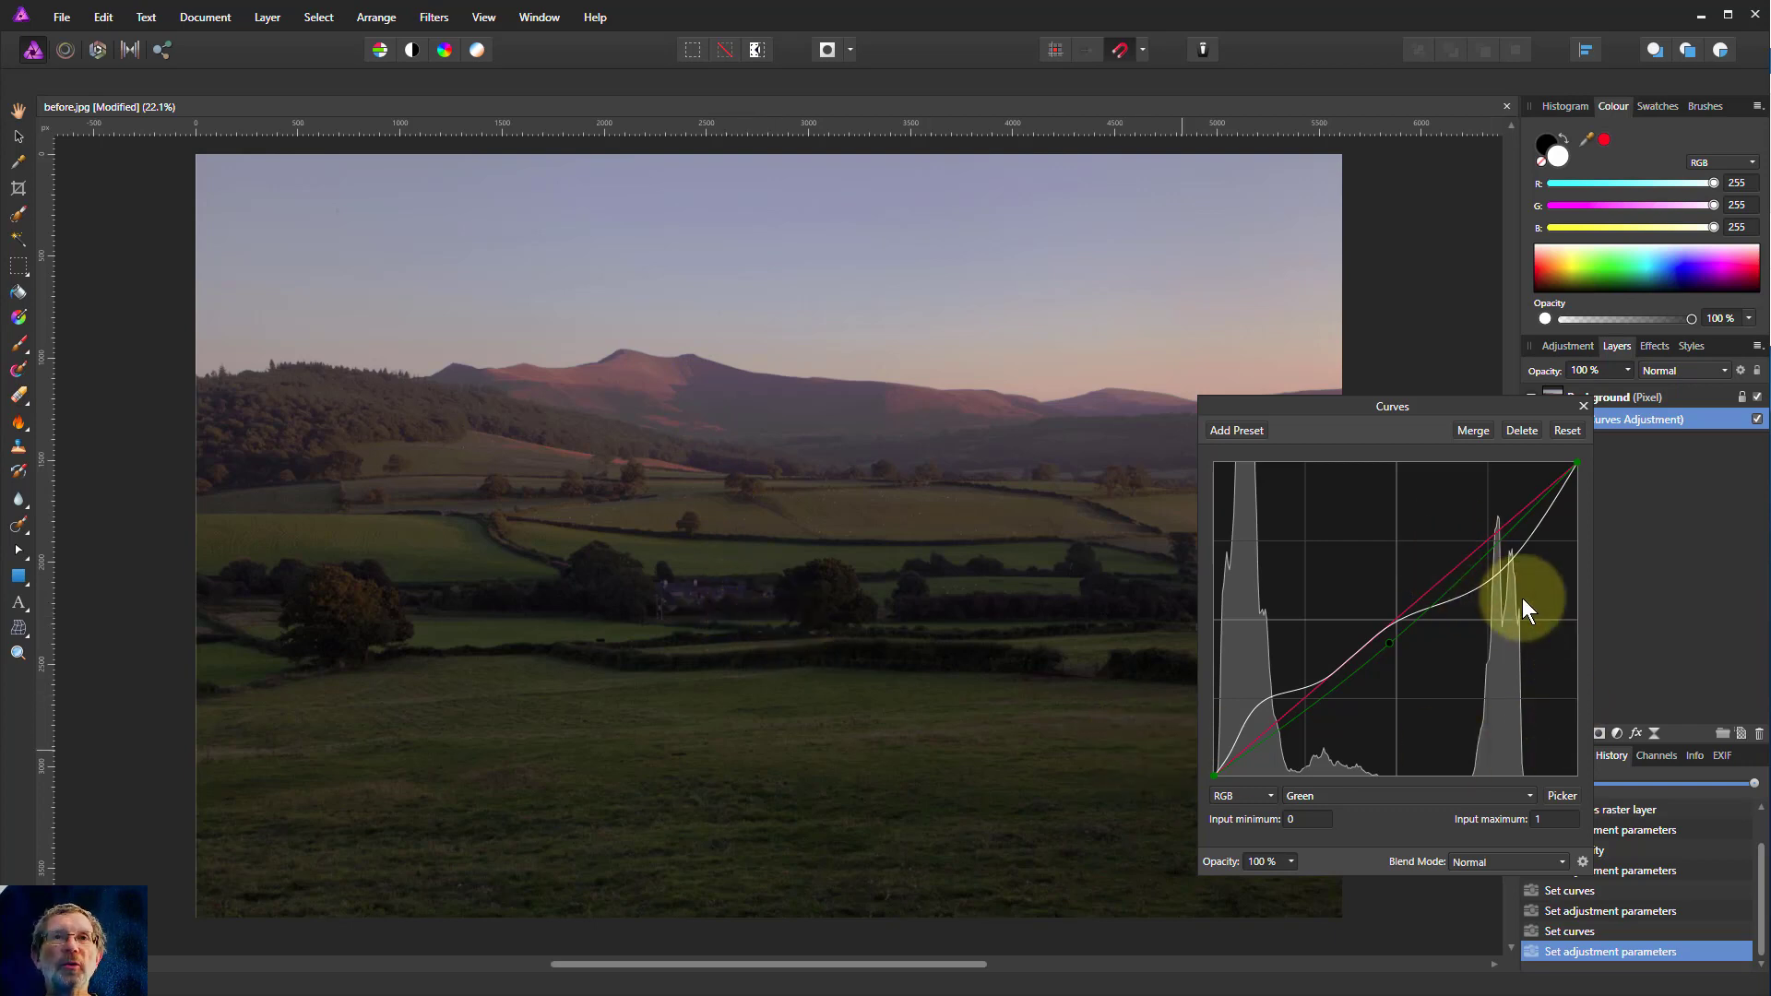
pyautogui.moveTo(1525, 729)
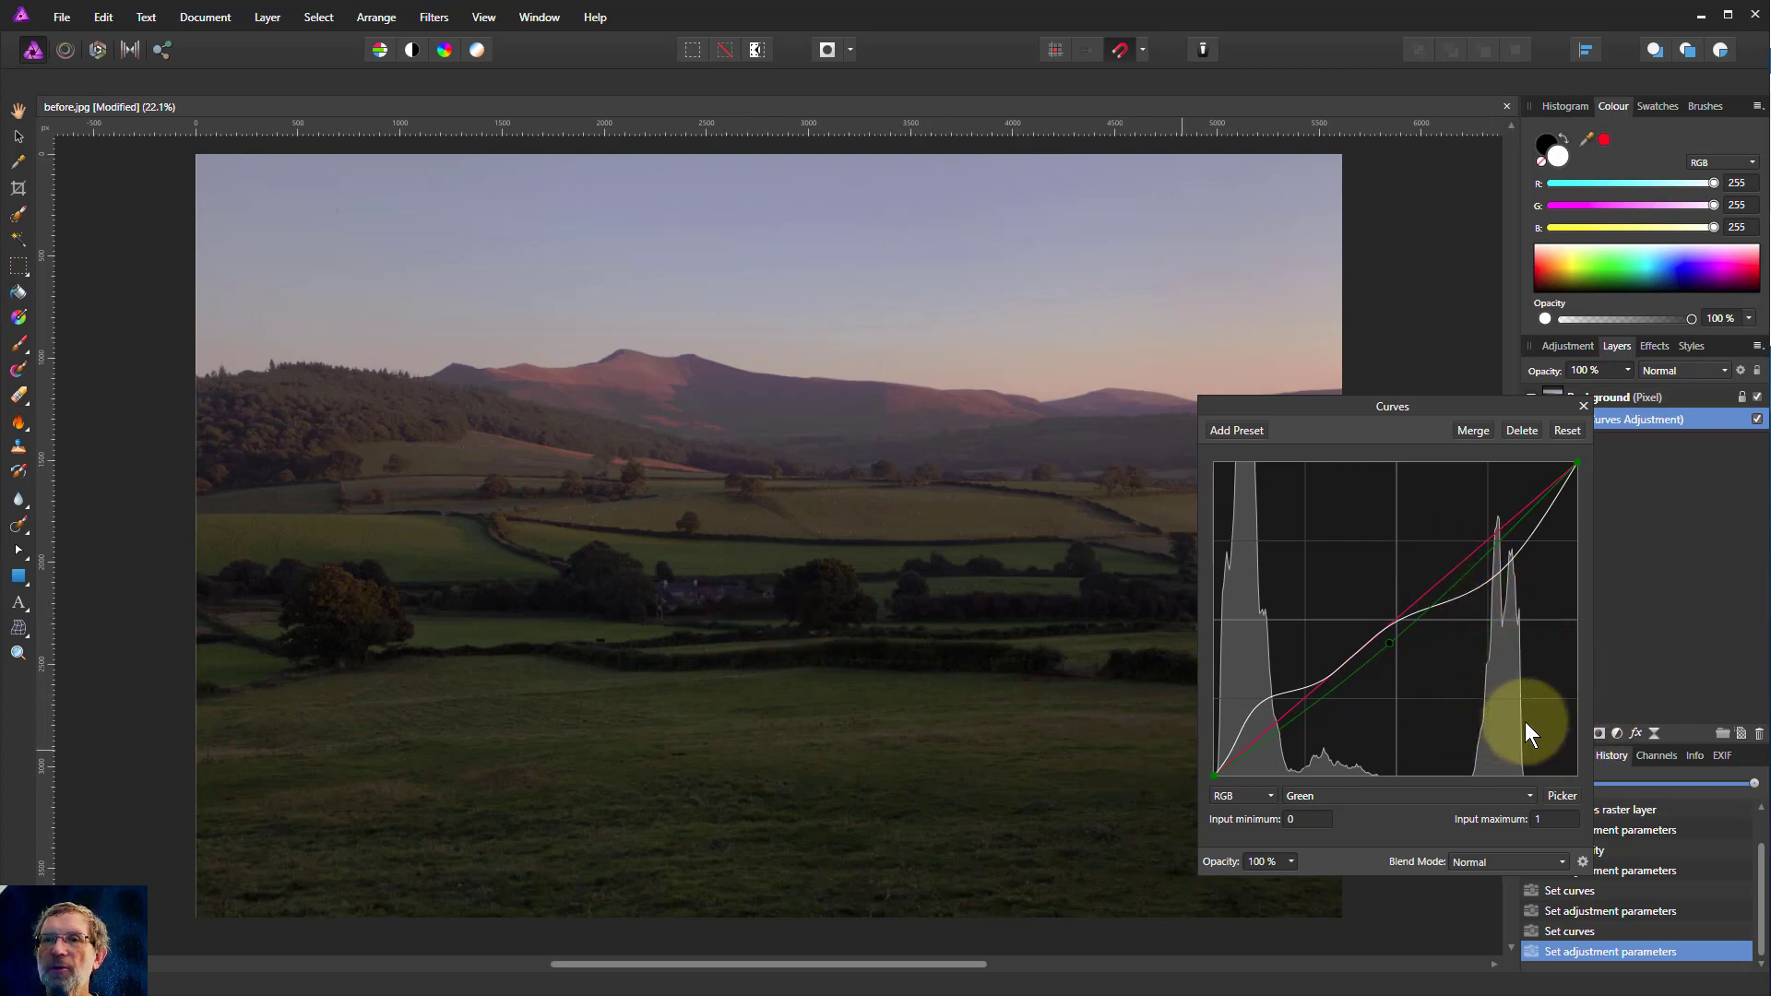
pyautogui.moveTo(1542, 745)
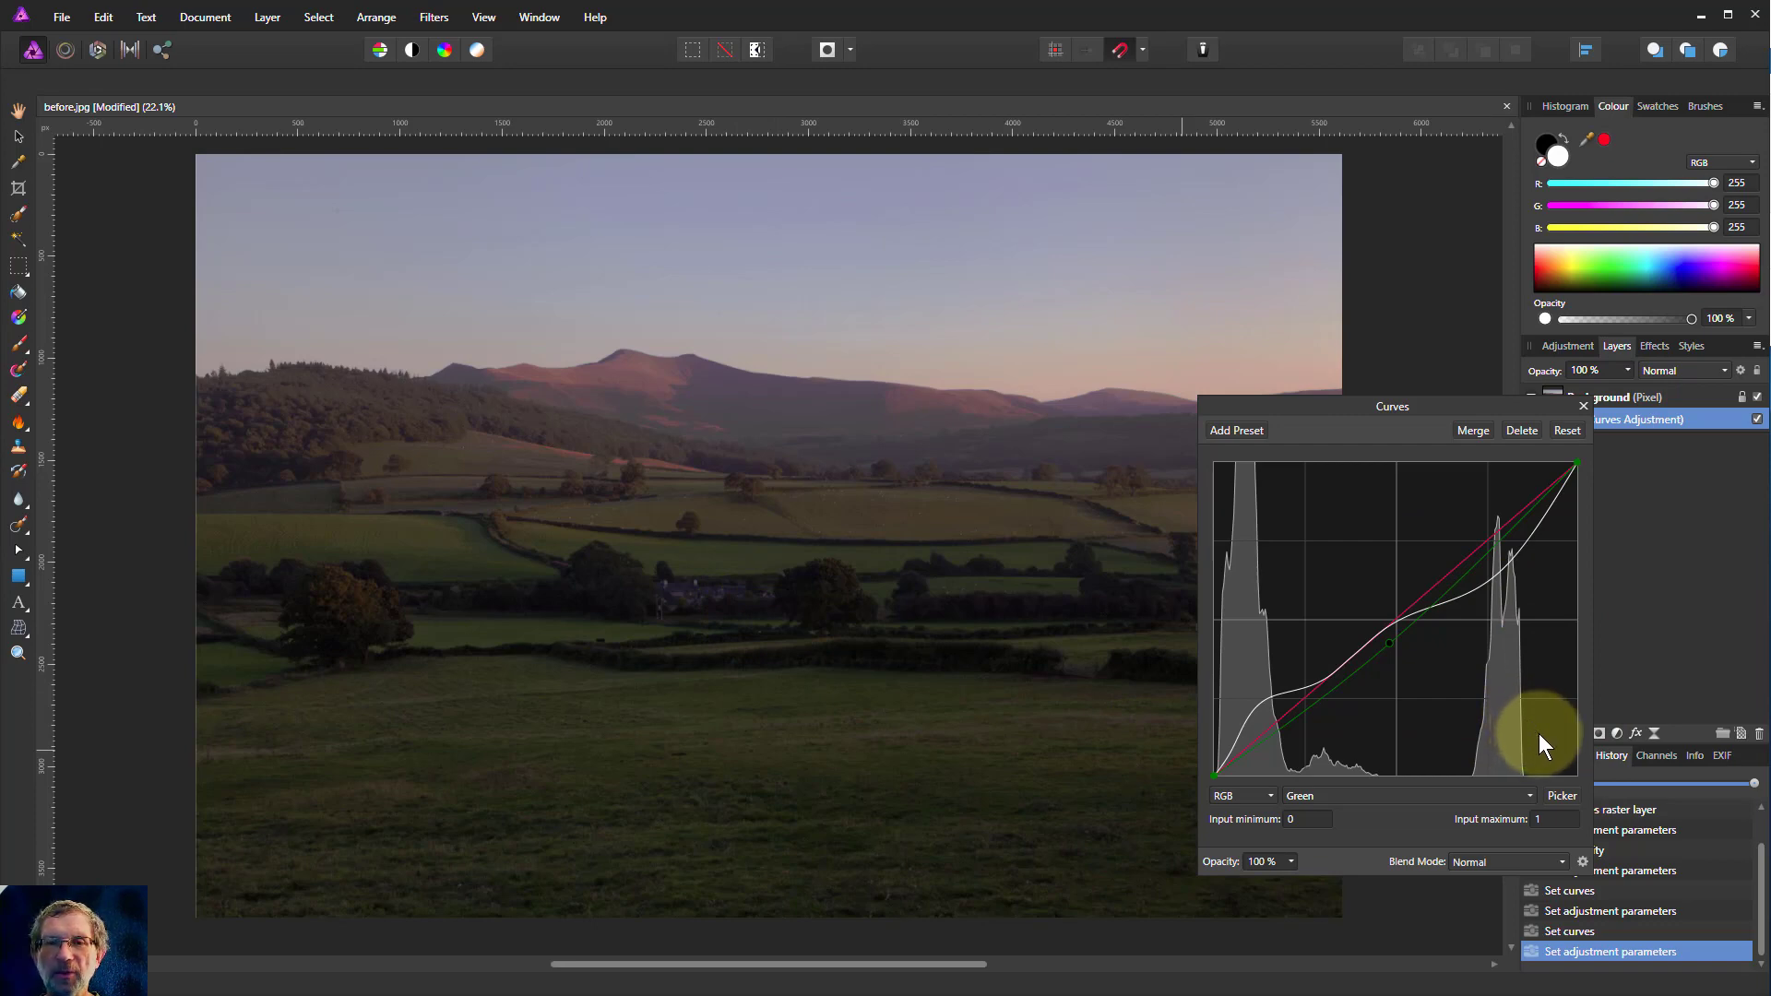